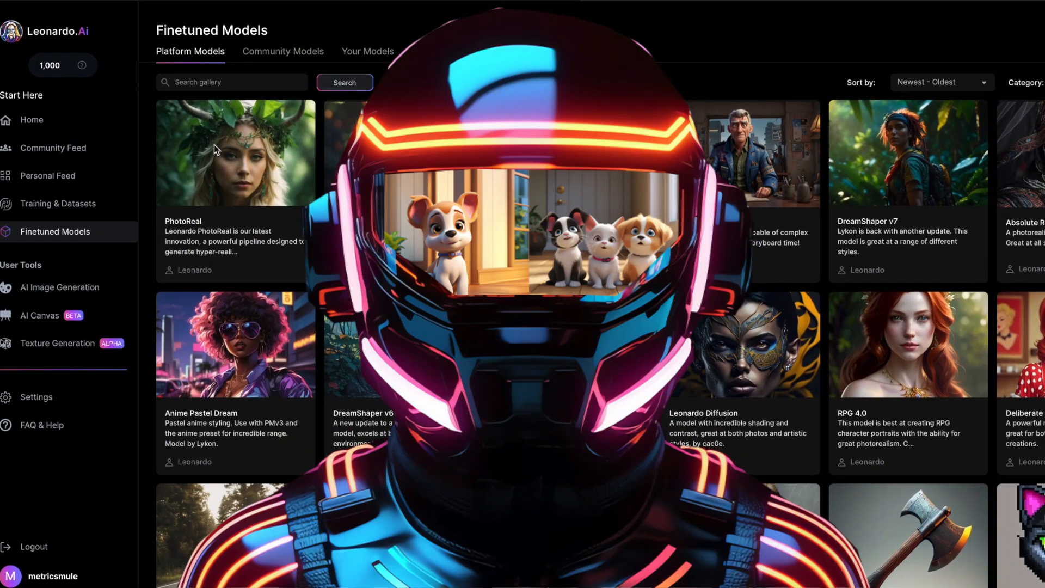
Step: Open the PhotoReal model card and scroll through its community image gallery
left_click(233, 153)
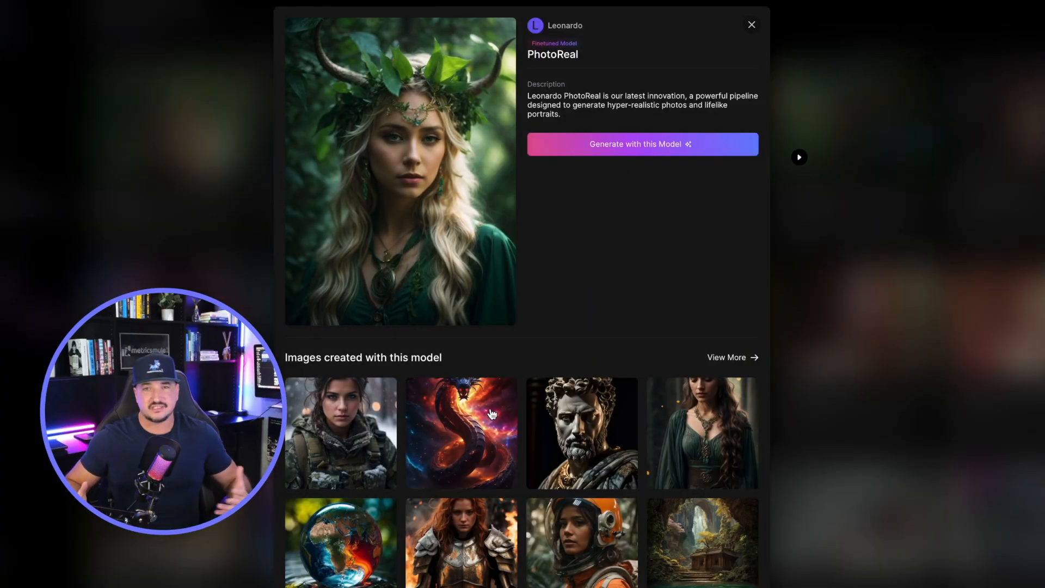
left_click(753, 25)
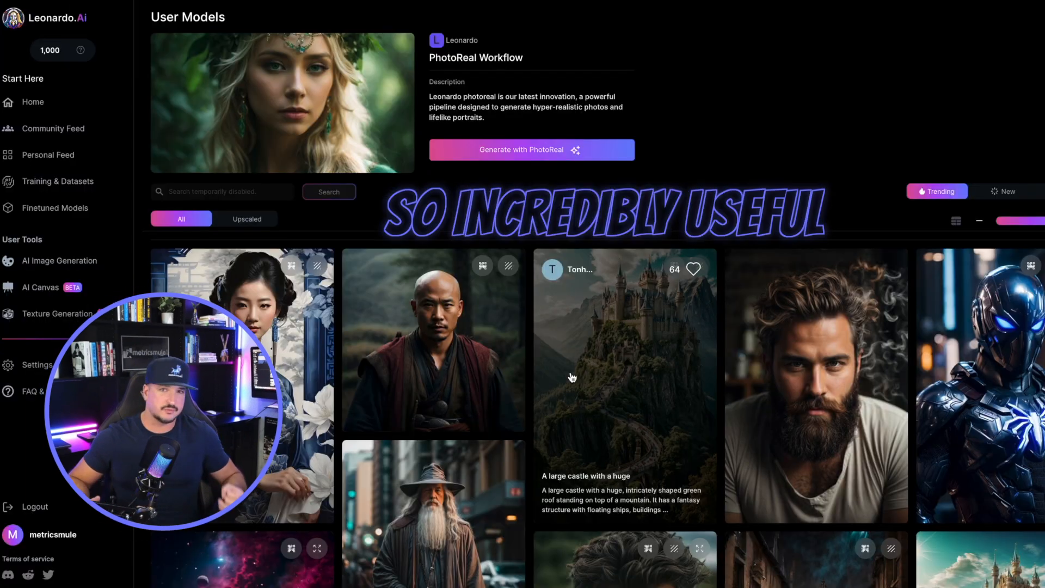
scroll("down", 3)
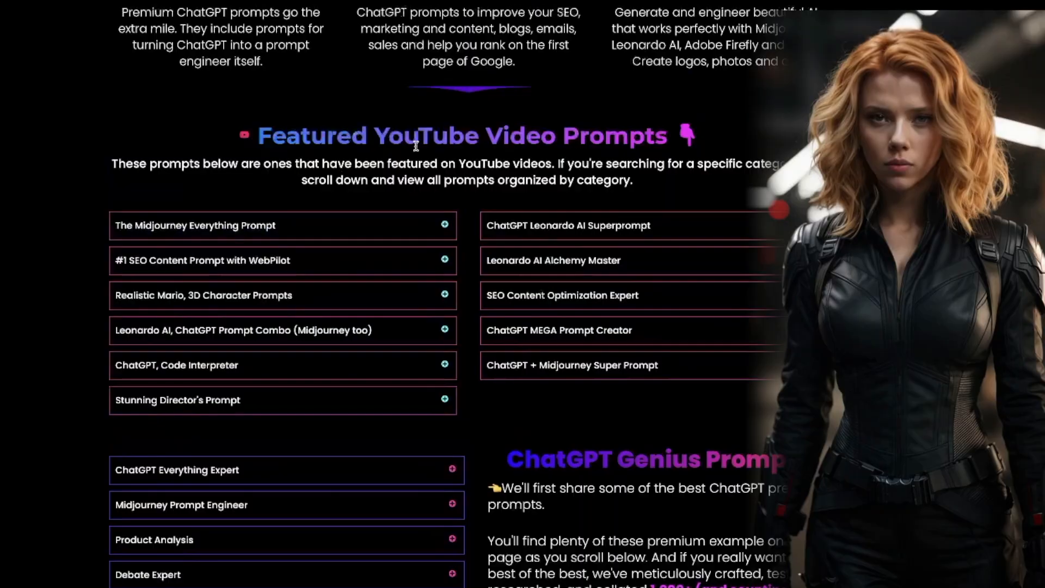
Step: Scroll the feed and view the isometric modern house image full size
scroll("down", 3)
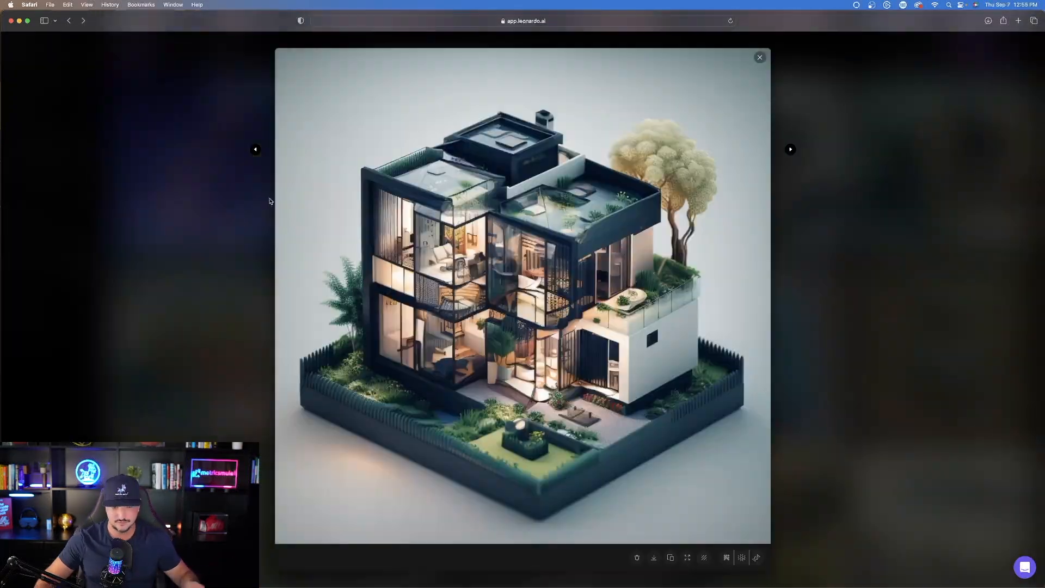
Step: Close the image viewer and return to the Finetuned Models page
left_click(759, 58)
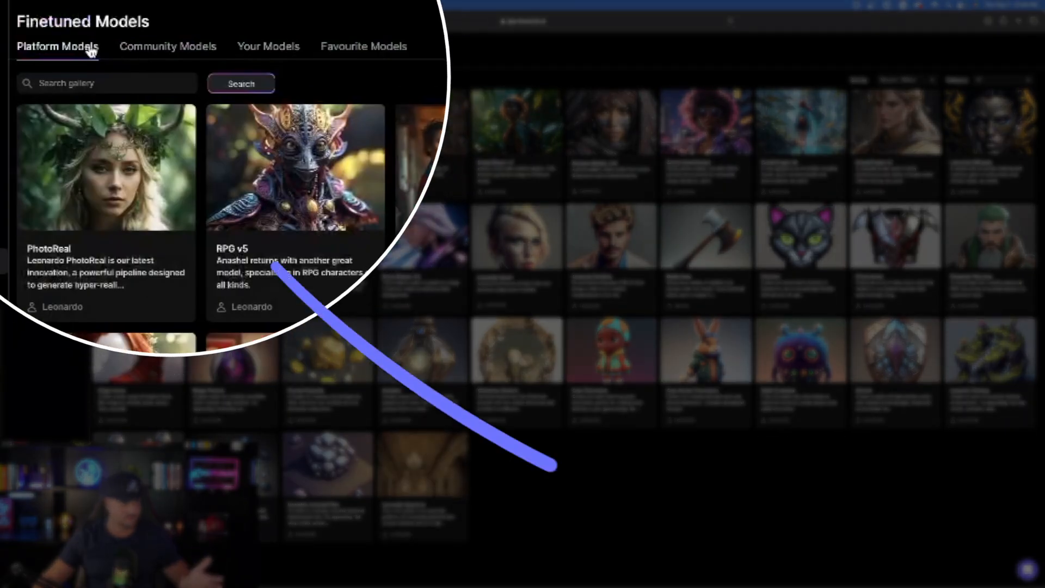
mouse_move(260, 56)
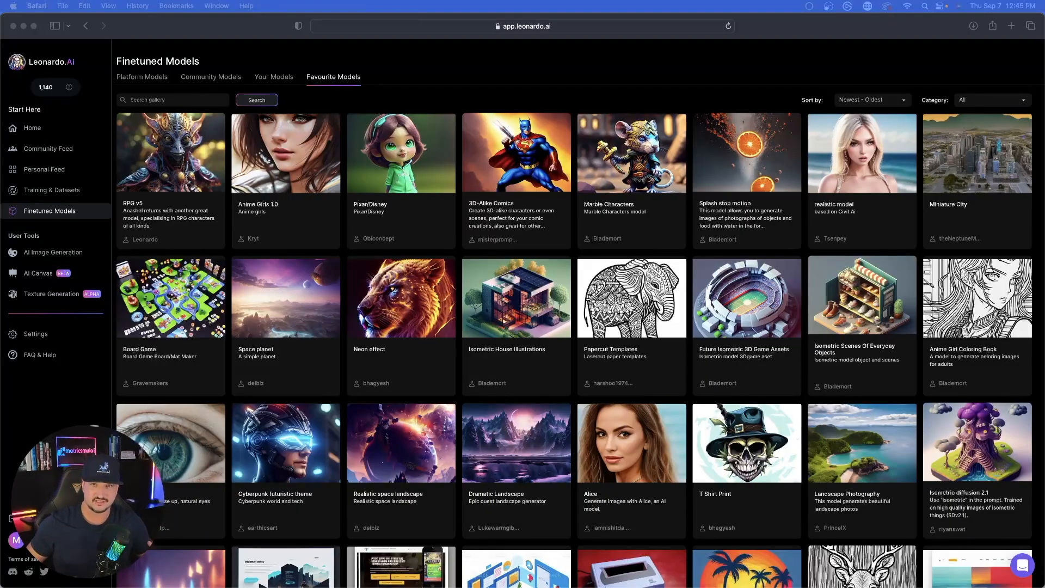
Step: Scroll the Favourite Models list down to the T Shirt Print model's images
scroll("down", 3)
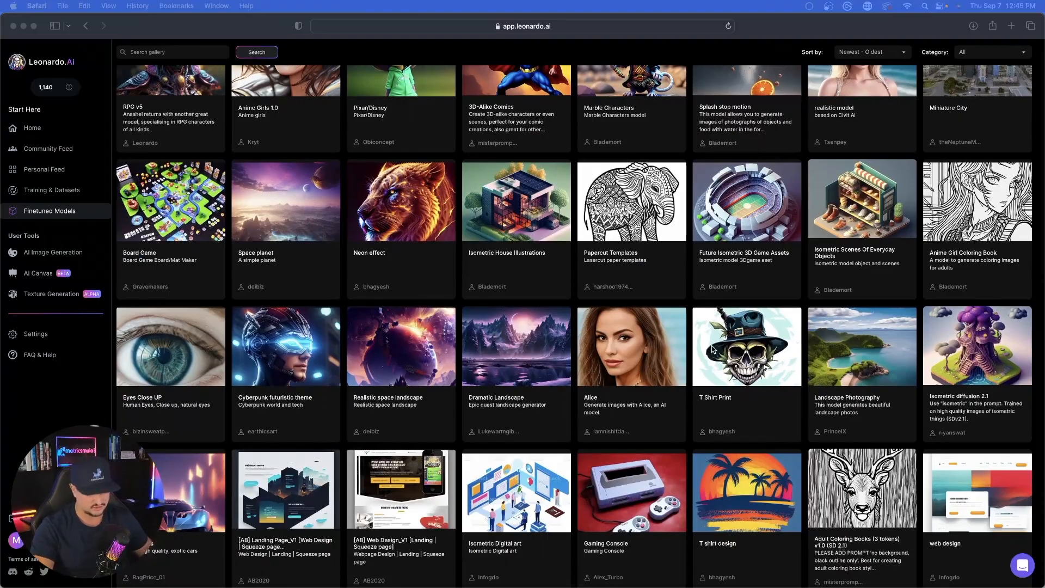
scroll("down", 3)
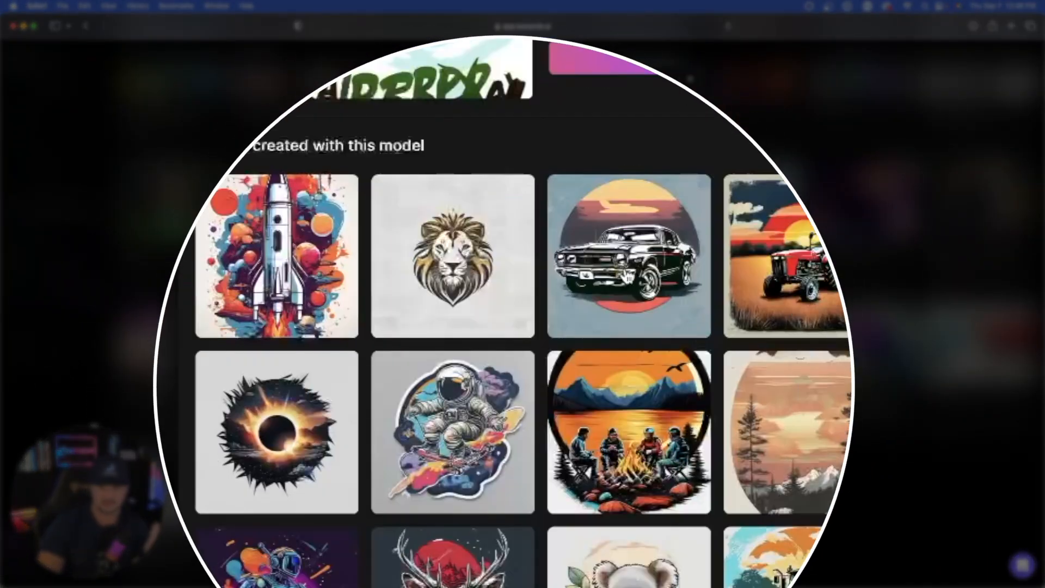
mouse_move(643, 299)
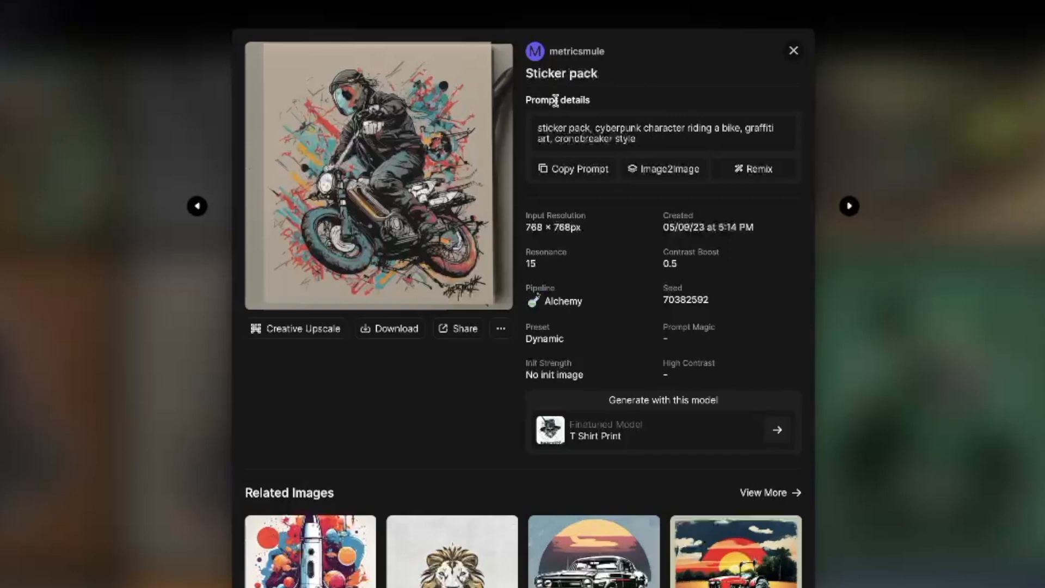
mouse_move(440, 133)
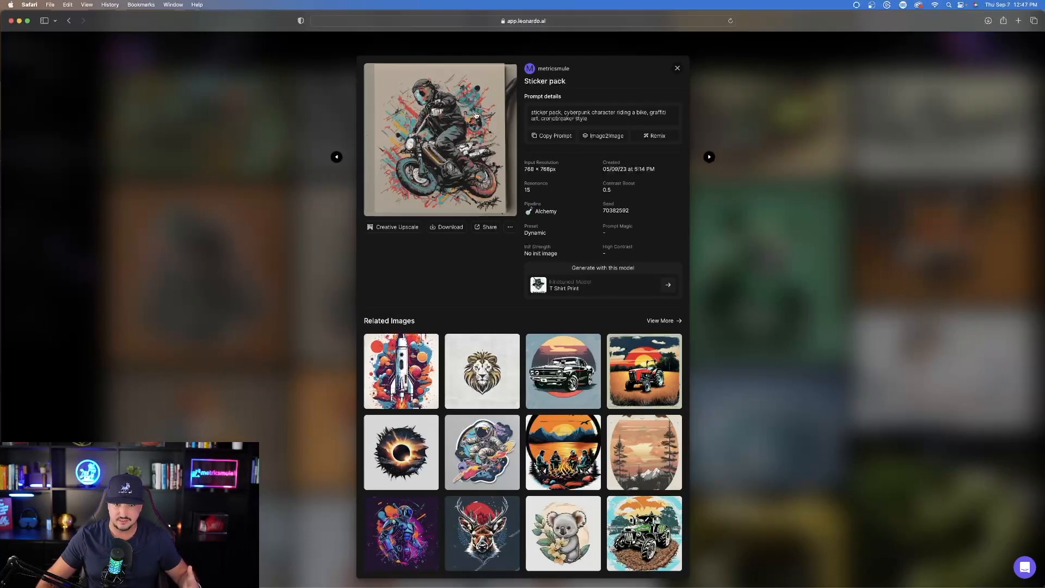
Step: Step through the sticker pack variant to the classic 50's car T-shirt image
left_click(437, 139)
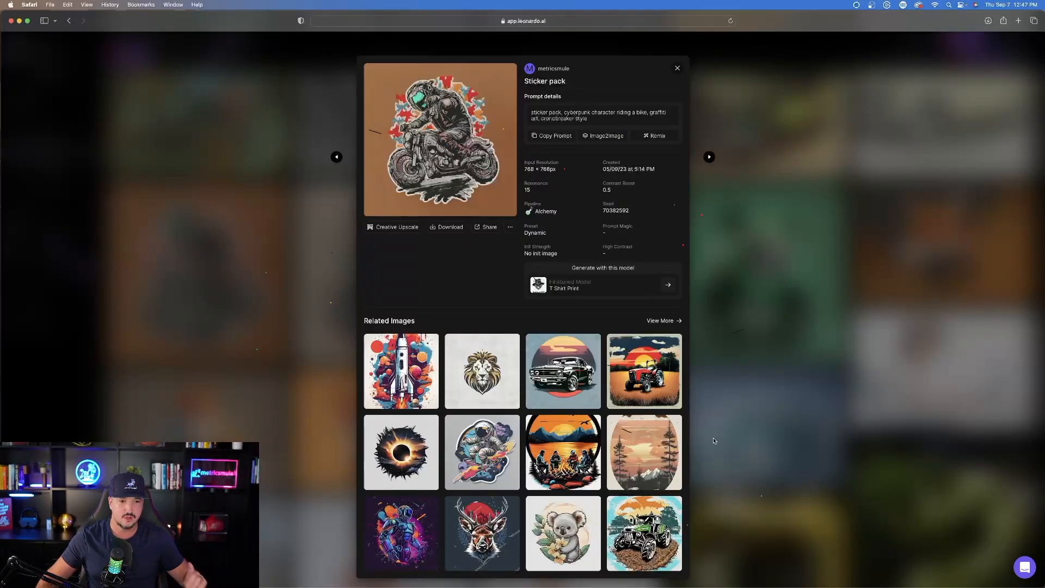
left_click(677, 68)
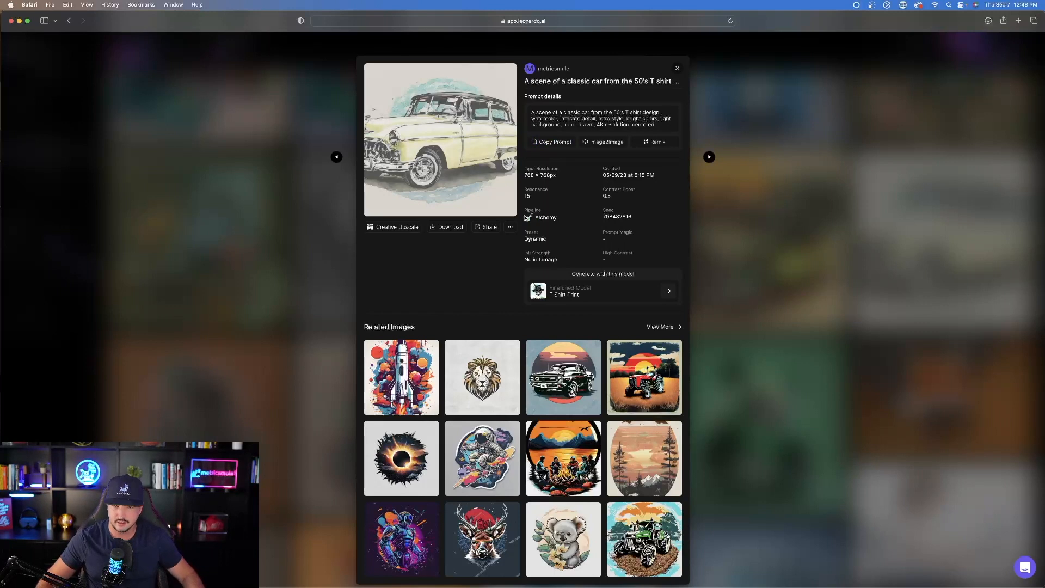
mouse_move(219, 208)
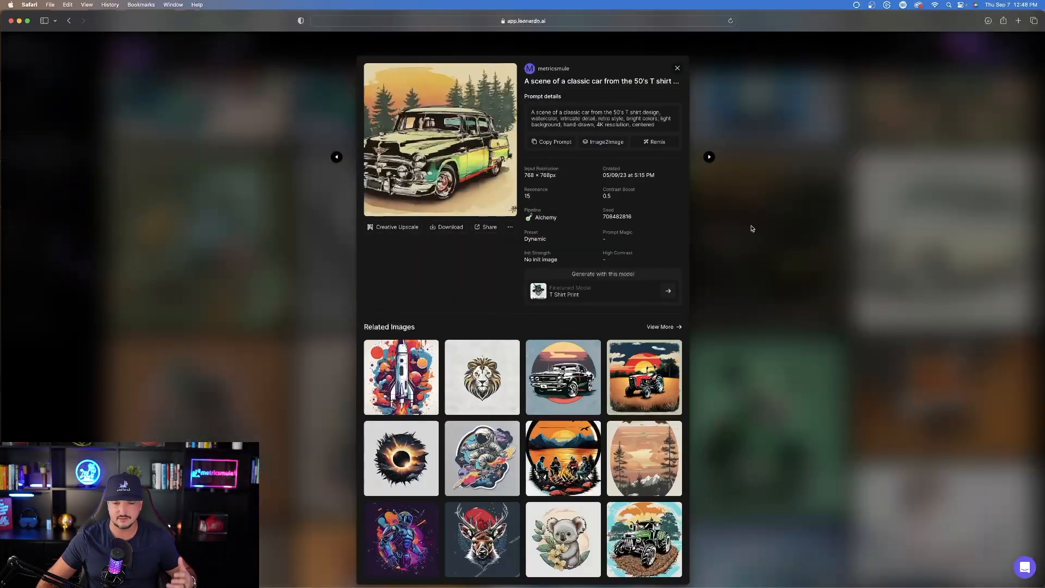
Step: View the T shirt design model's images, then sort Favourite Models by Name (A-Z)
left_click(440, 138)
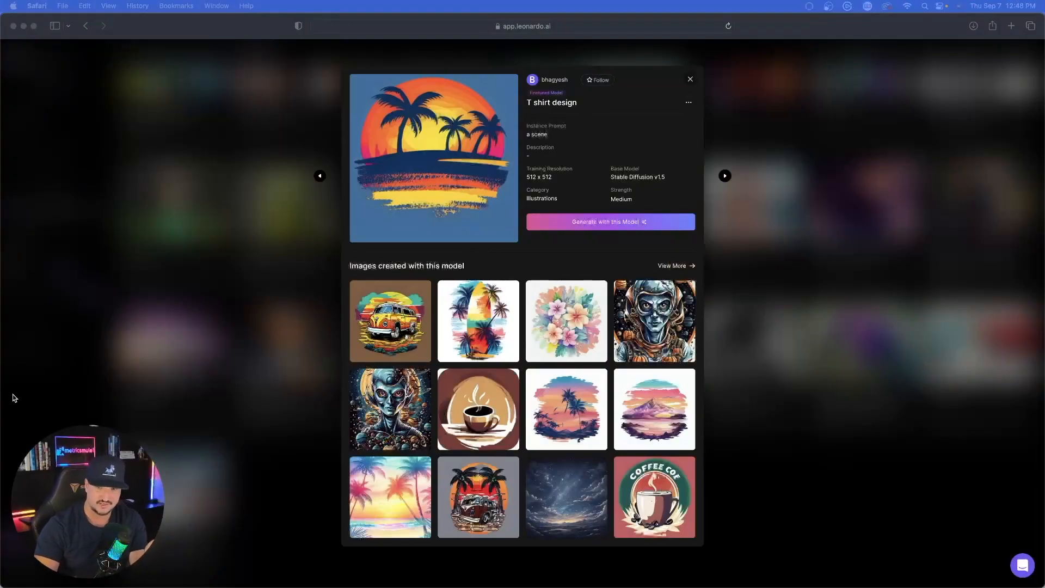
mouse_move(48, 418)
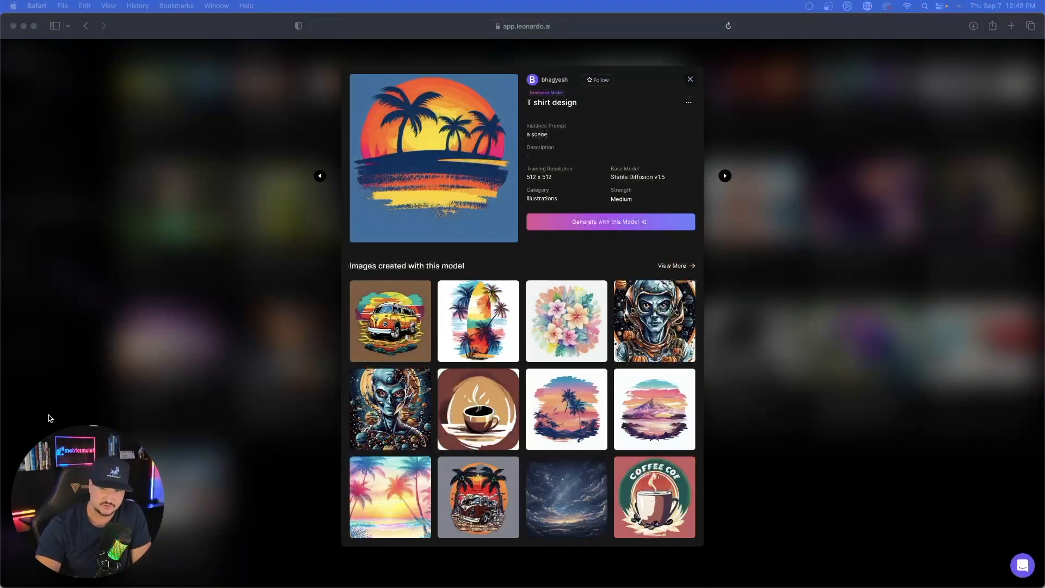
left_click(690, 79)
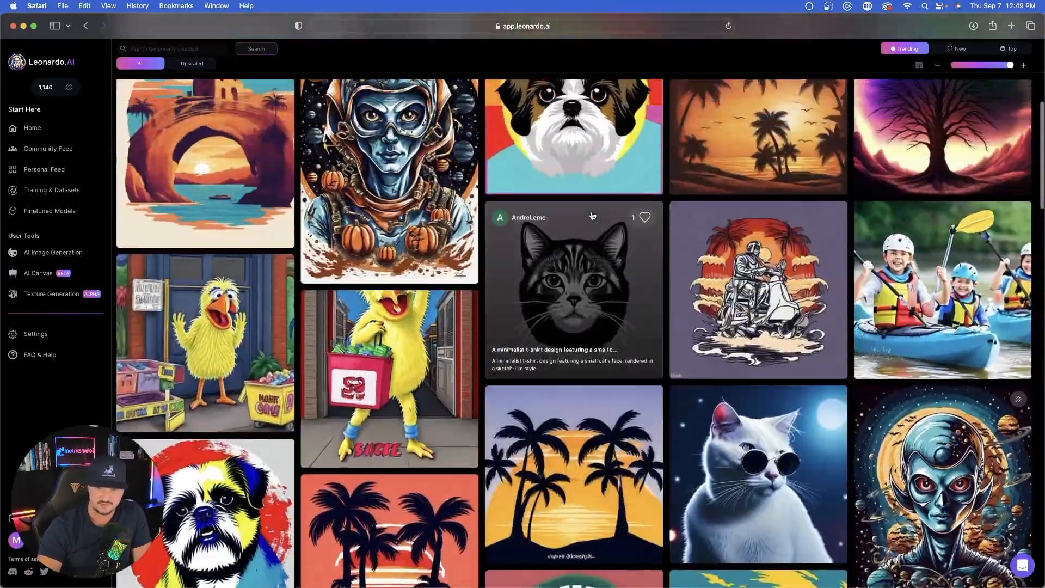
left_click(49, 210)
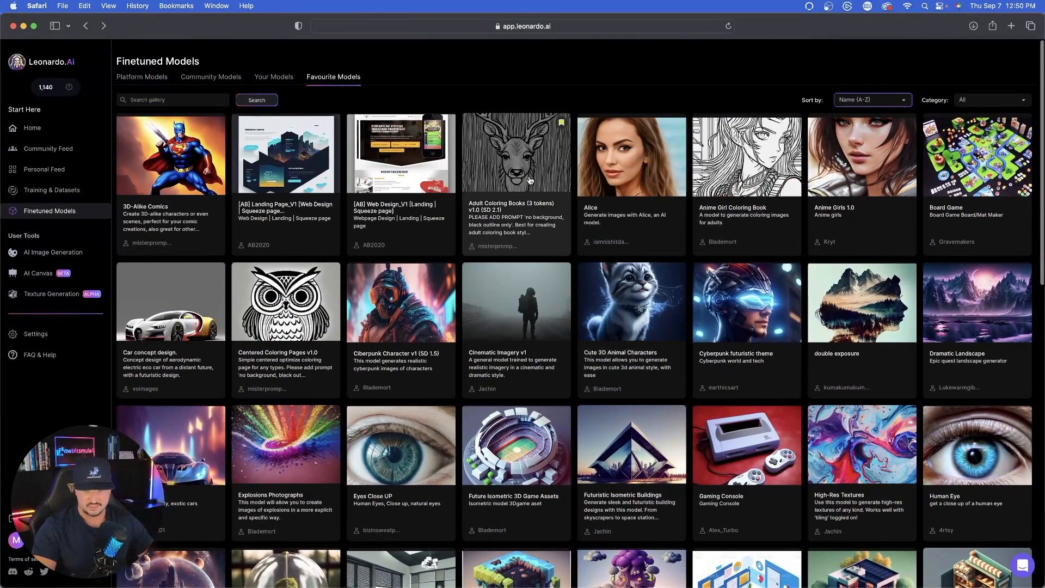
Step: Open Adult Coloring Books, view the elephant image full size and scroll its gallery
left_click(516, 155)
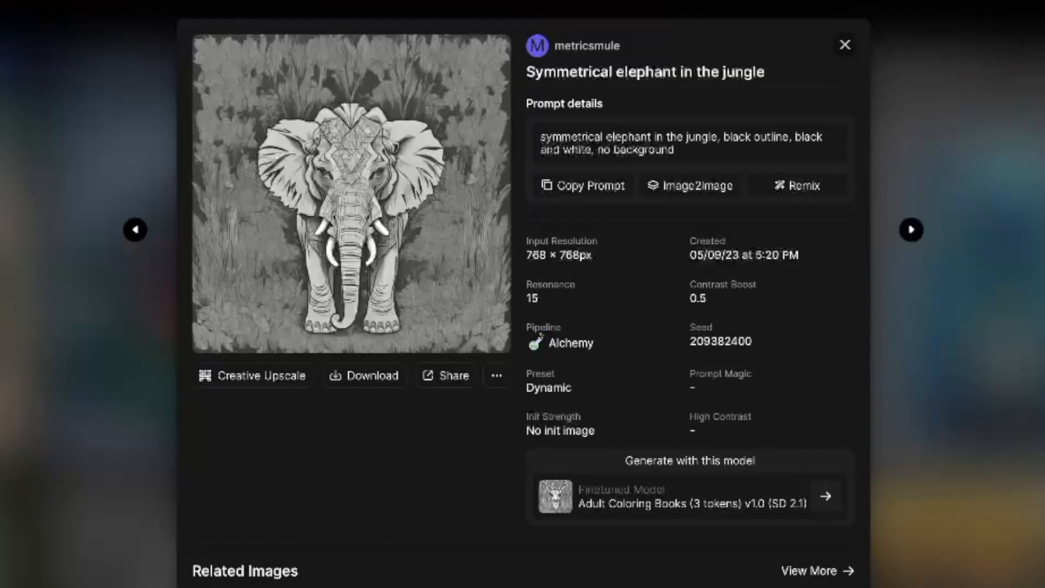
mouse_move(565, 578)
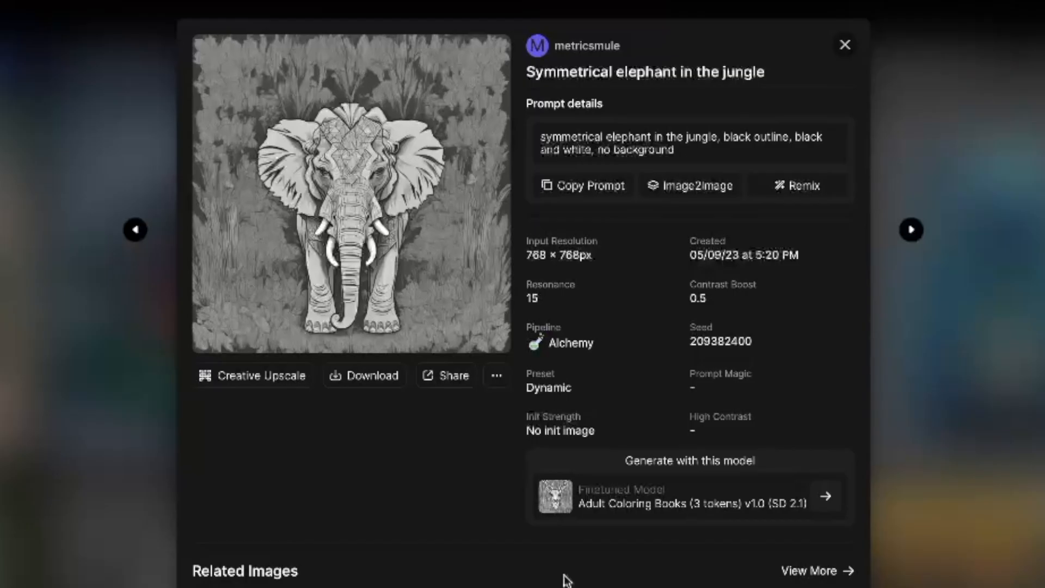
left_click(845, 43)
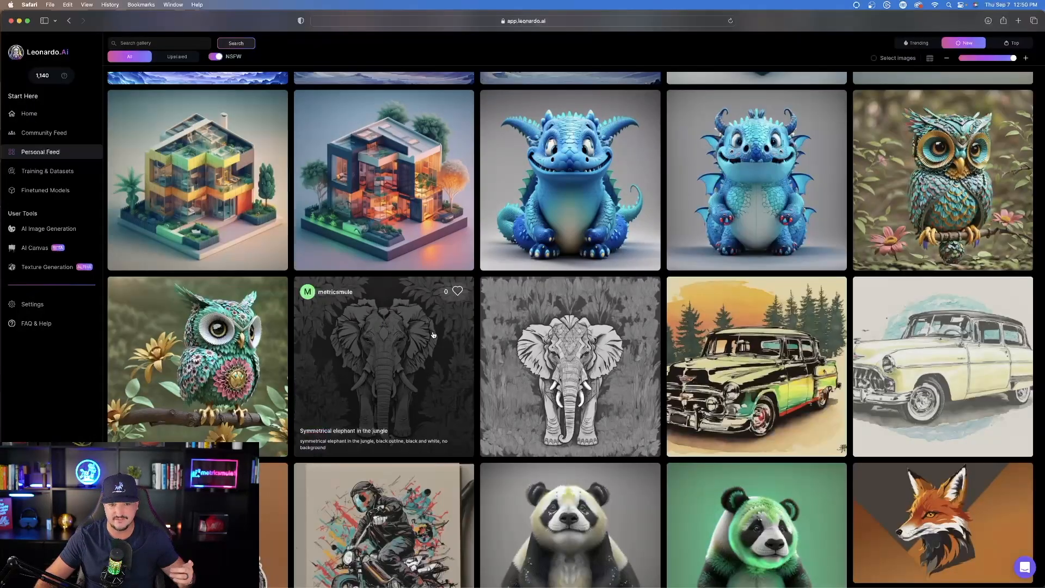
left_click(383, 361)
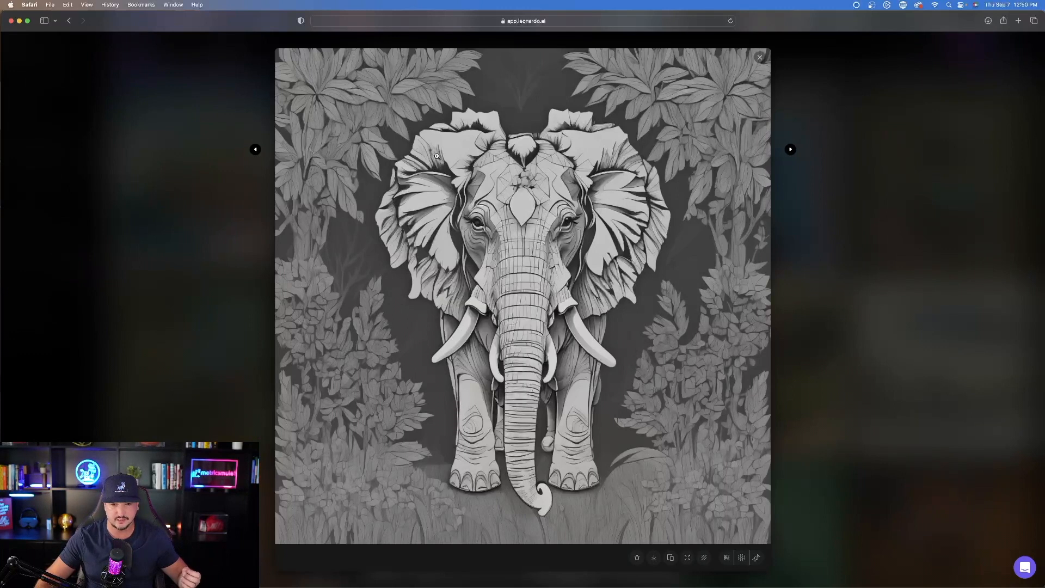
mouse_move(259, 233)
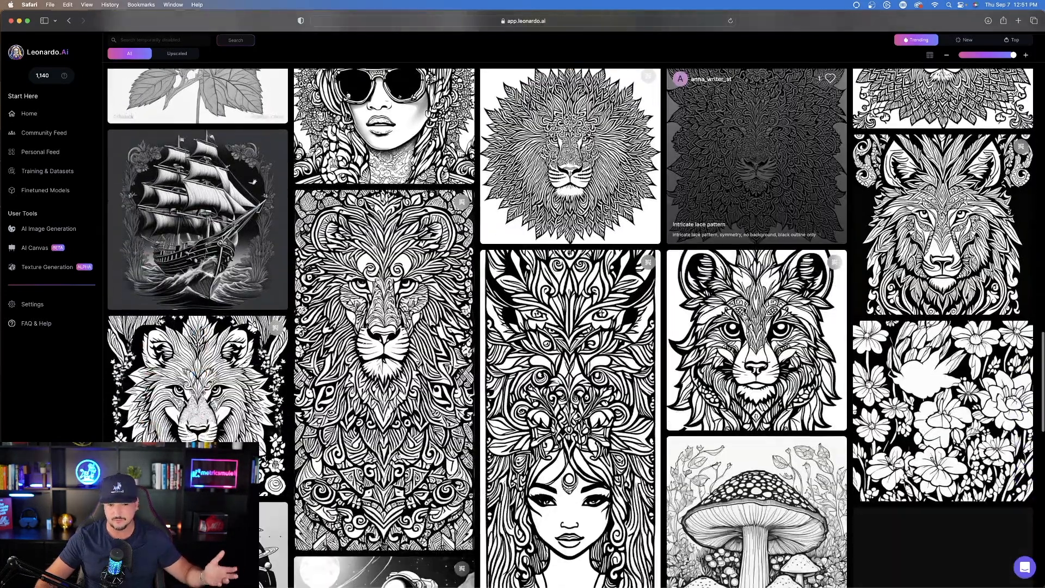
scroll("down", 3)
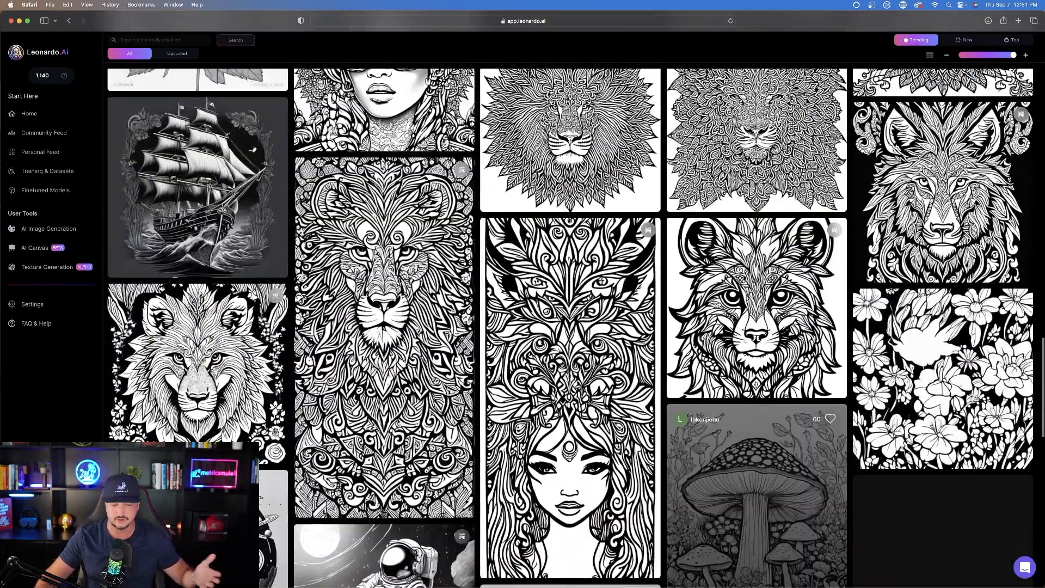
Step: Return to Finetuned Models and open the Marble Characters model details
left_click(45, 190)
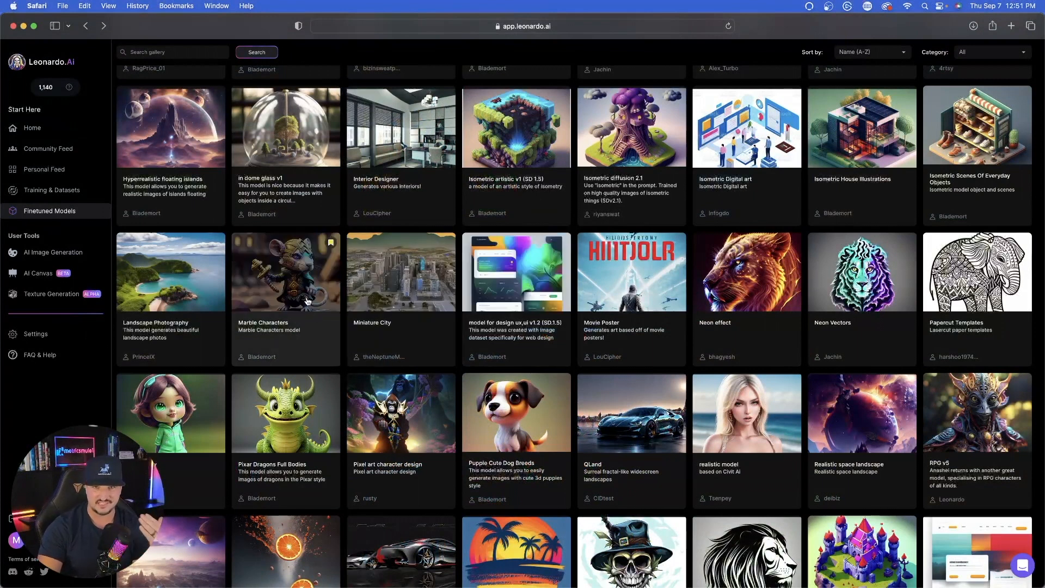
mouse_move(286, 277)
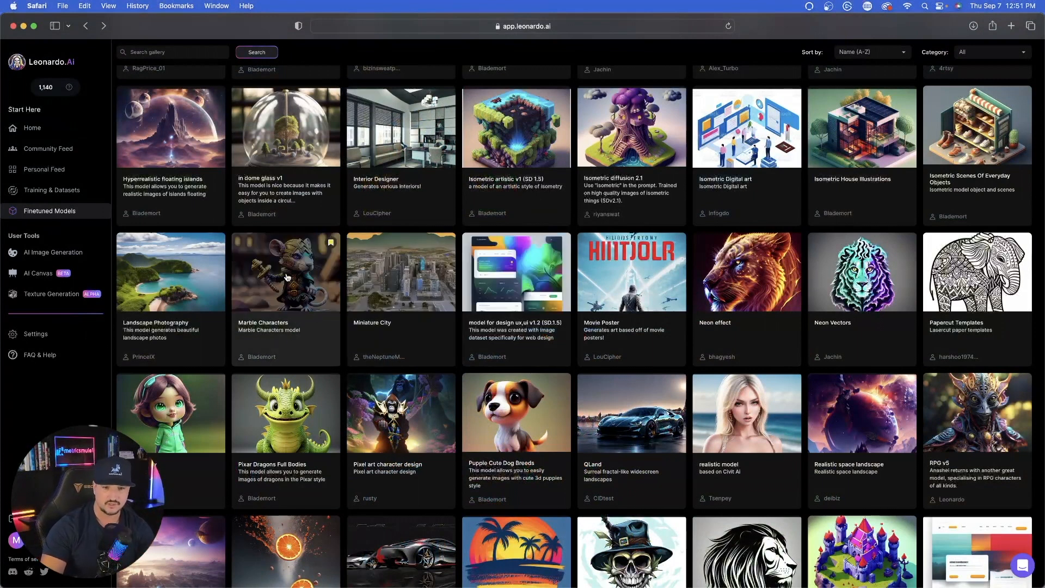
left_click(286, 271)
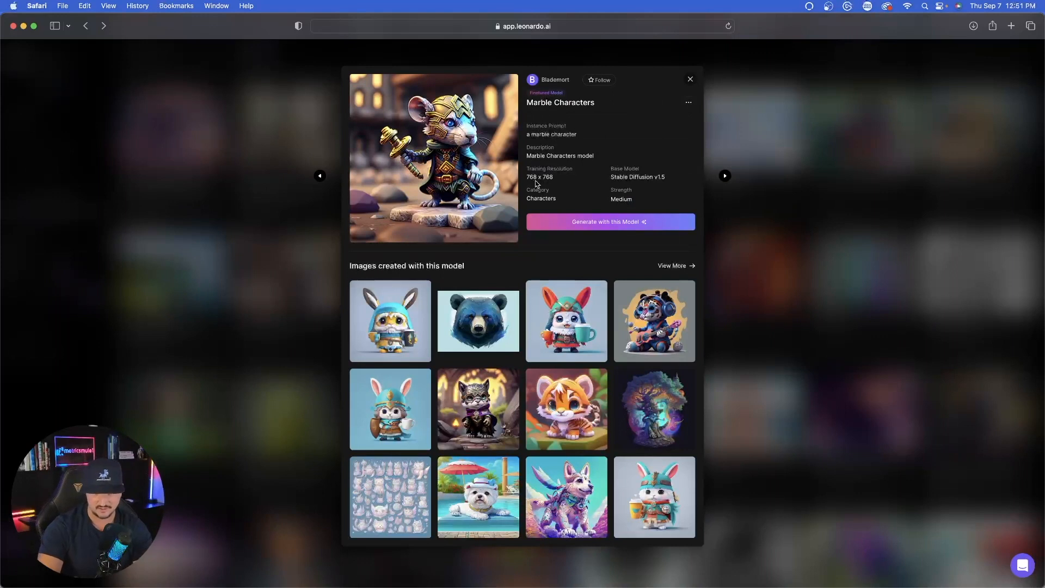
mouse_move(560, 202)
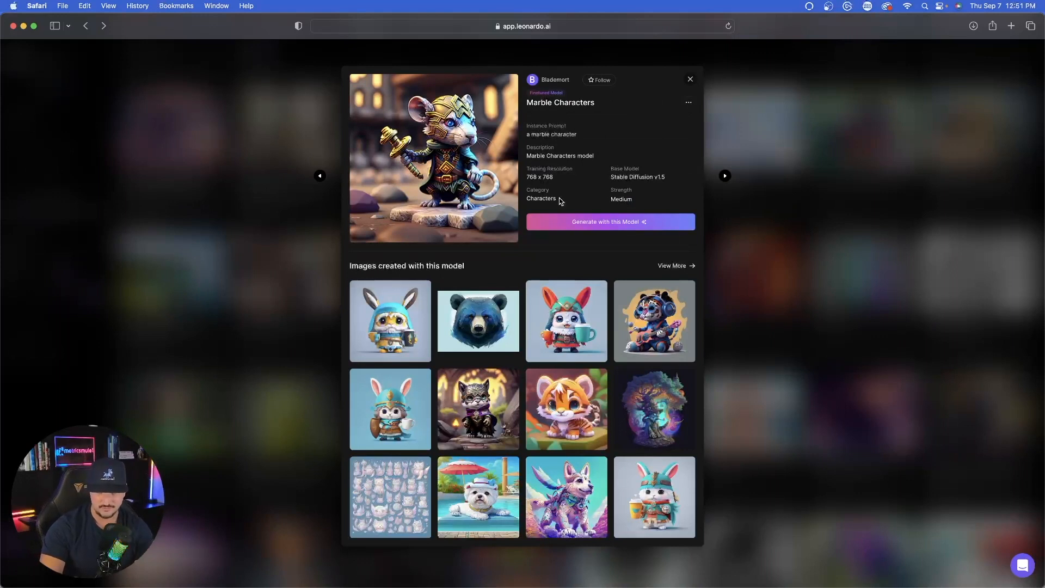
mouse_move(336, 227)
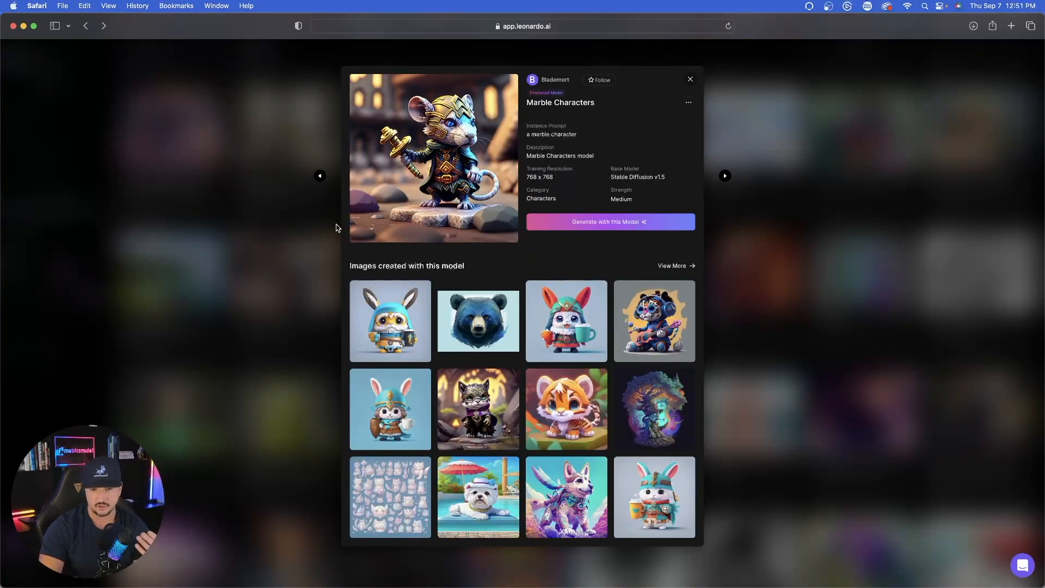
mouse_move(361, 297)
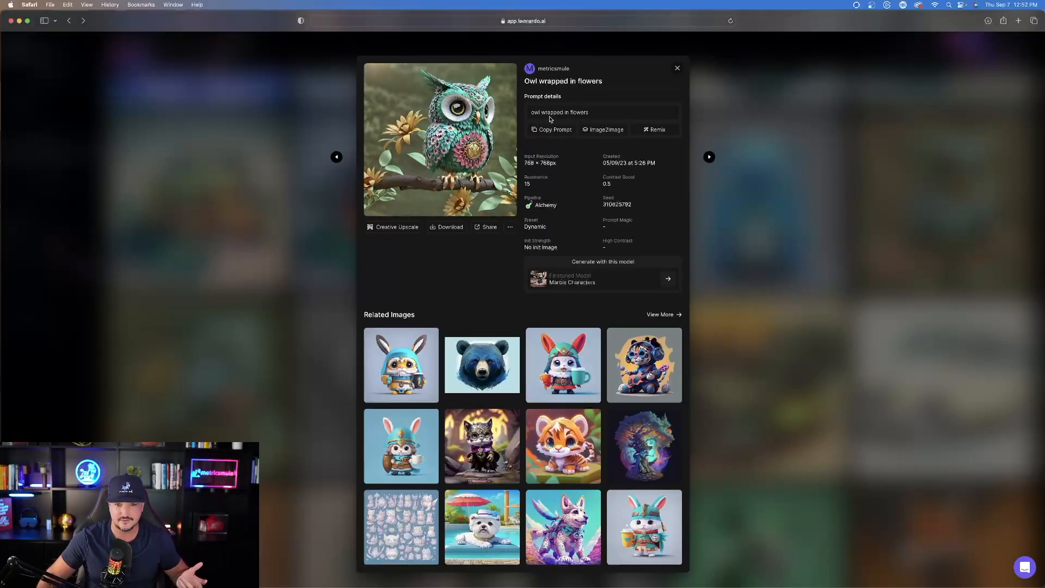
Step: Enlarge the owl images, then open the Boneskull with a whiskyglass image details
left_click(440, 139)
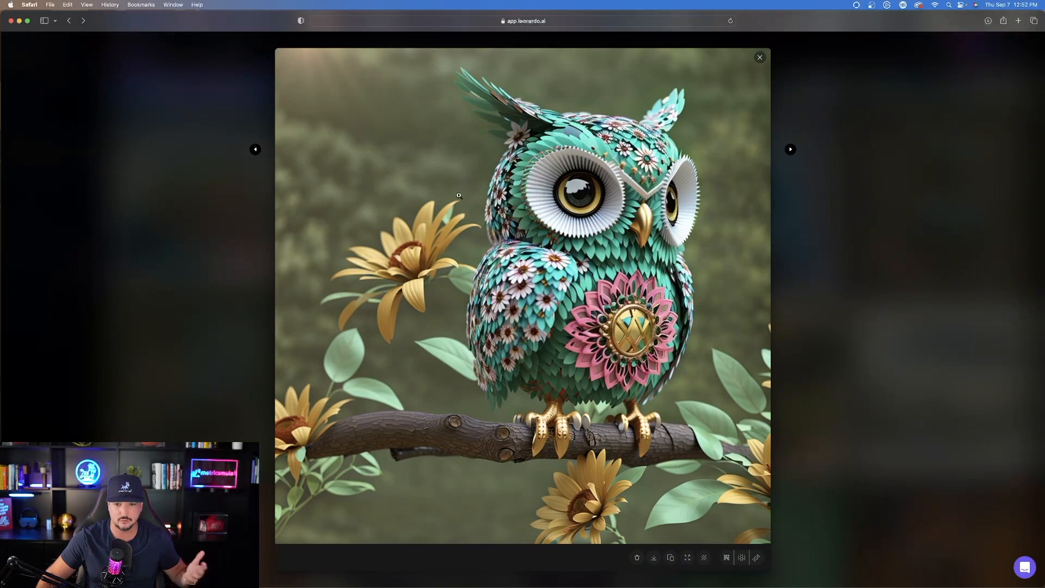
left_click(790, 149)
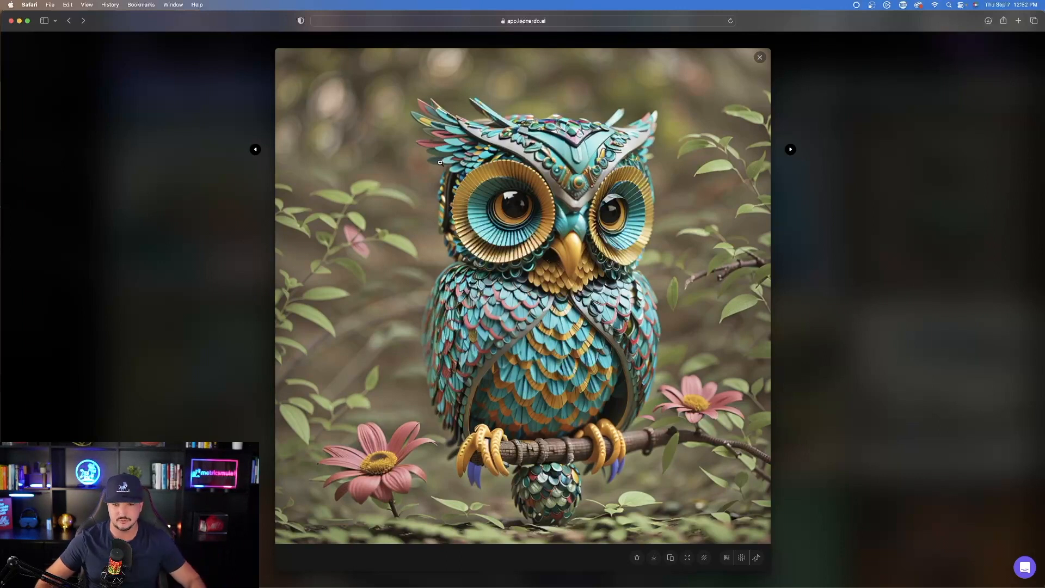
left_click(759, 57)
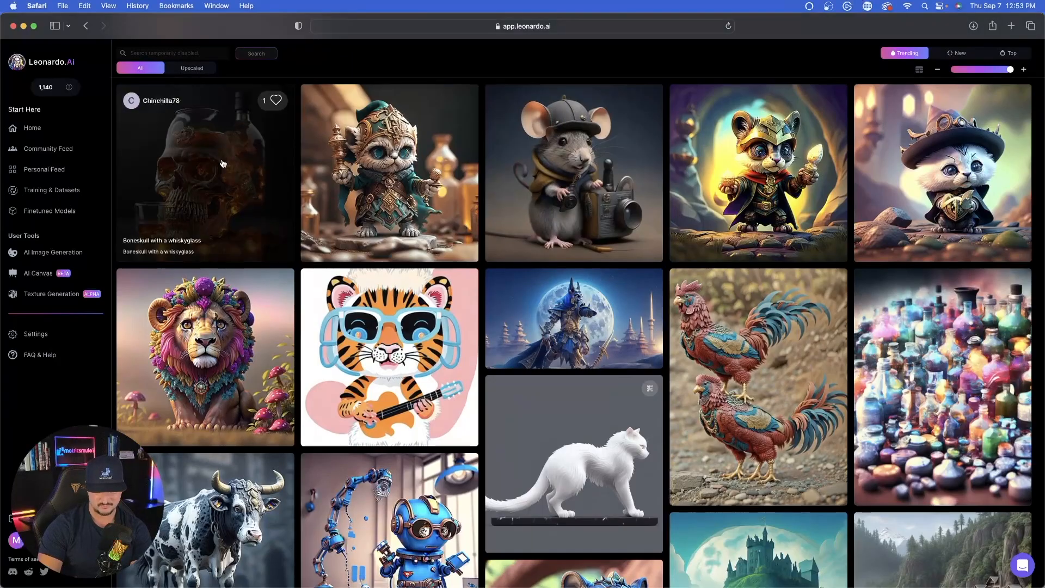
left_click(204, 173)
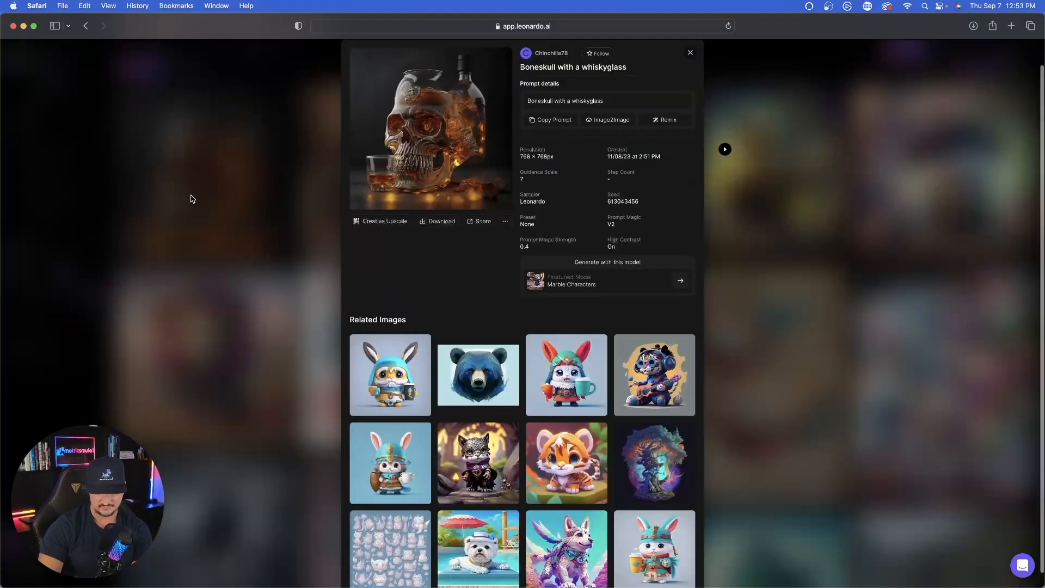
scroll("down", 3)
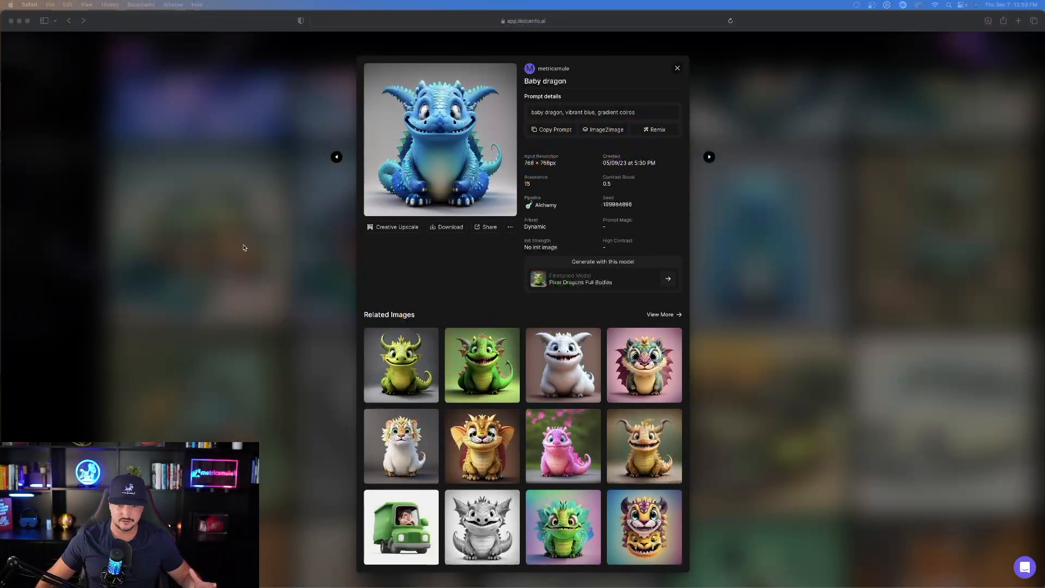
mouse_move(239, 247)
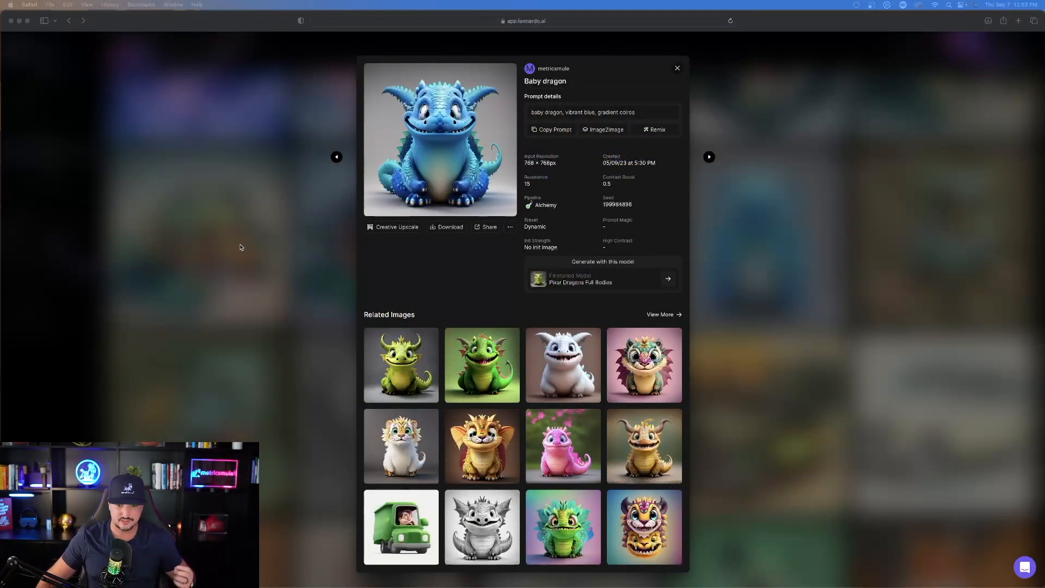
mouse_move(316, 147)
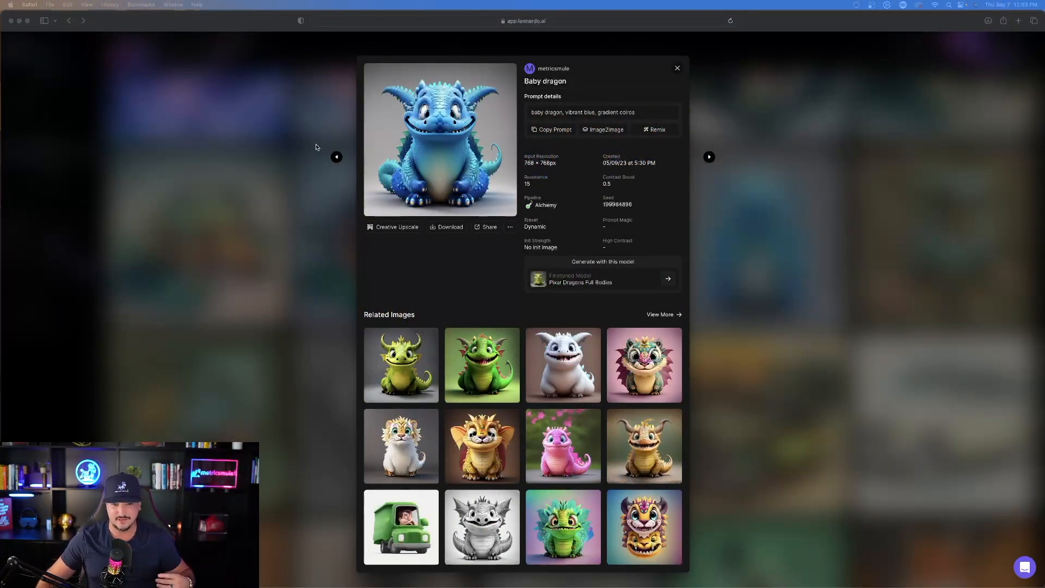
mouse_move(527, 131)
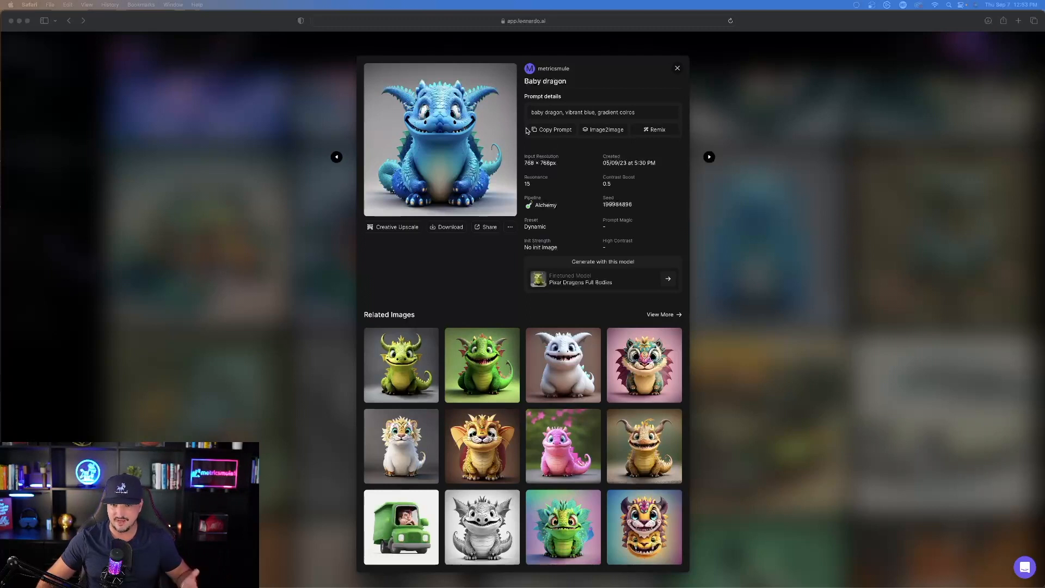
Step: Copy the baby dragon image's prompt, enlarge it, and return to the gallery
left_click(439, 140)
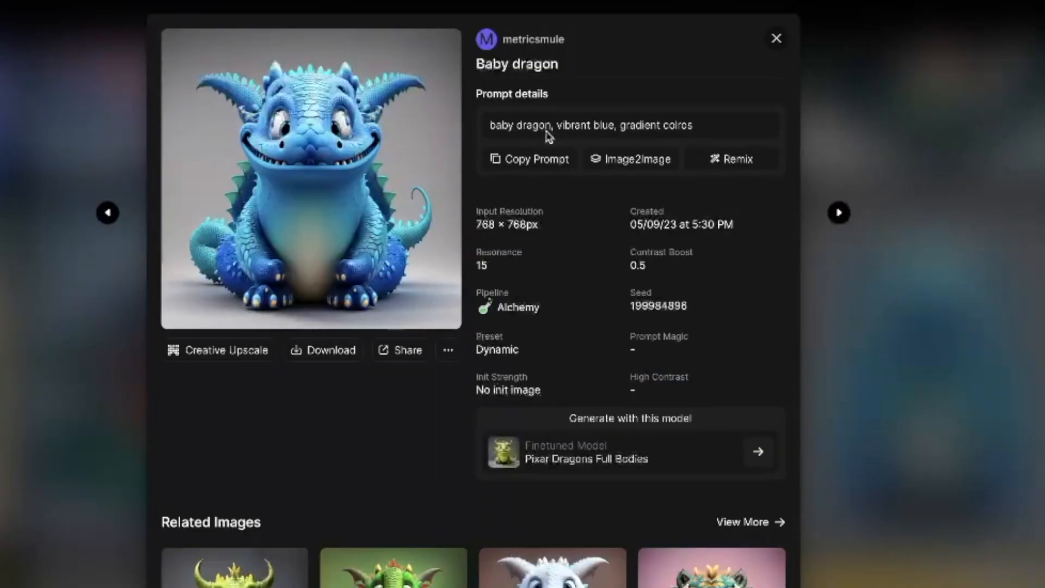
mouse_move(135, 206)
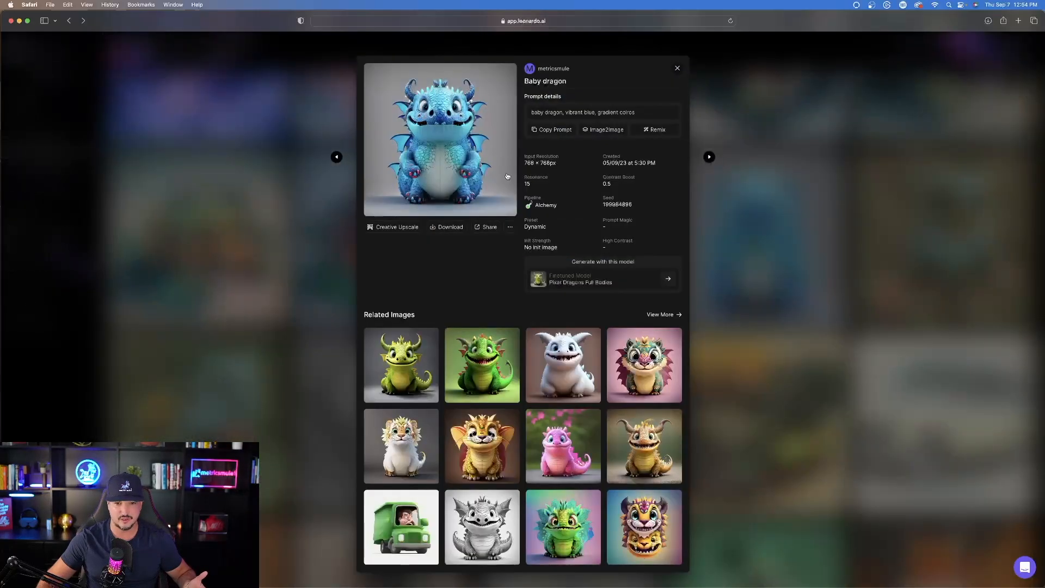
left_click(440, 141)
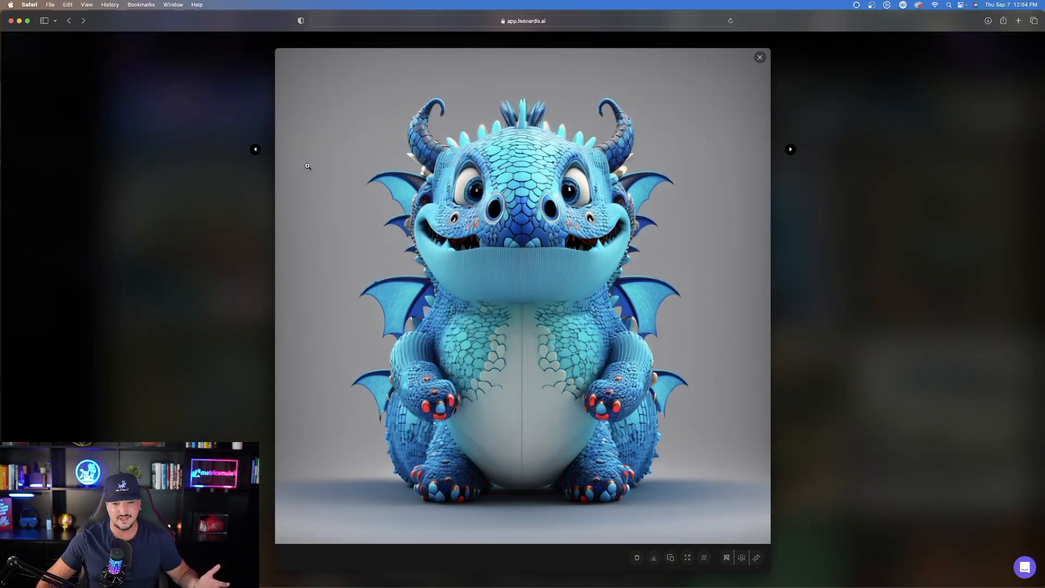
left_click(759, 58)
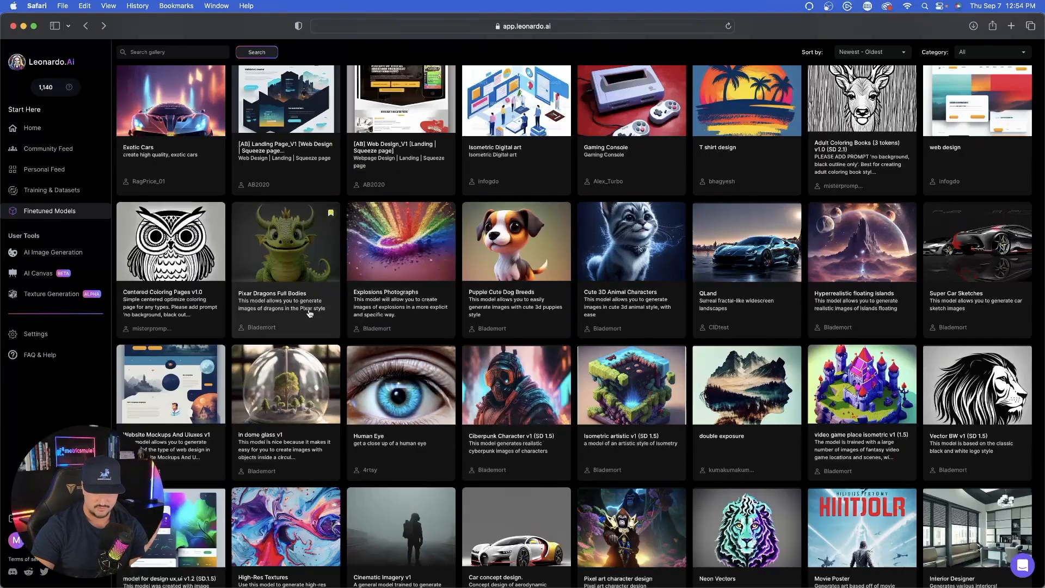
Step: Open Pixar Dragons Full Bodies and view the little sweet liondragon image's prompt details
left_click(285, 242)
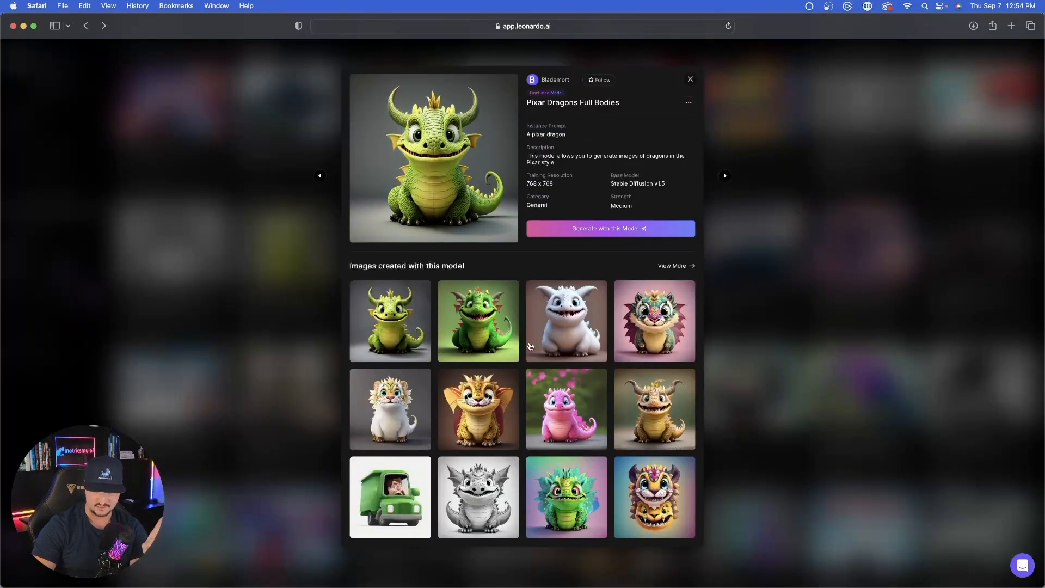
mouse_move(405, 402)
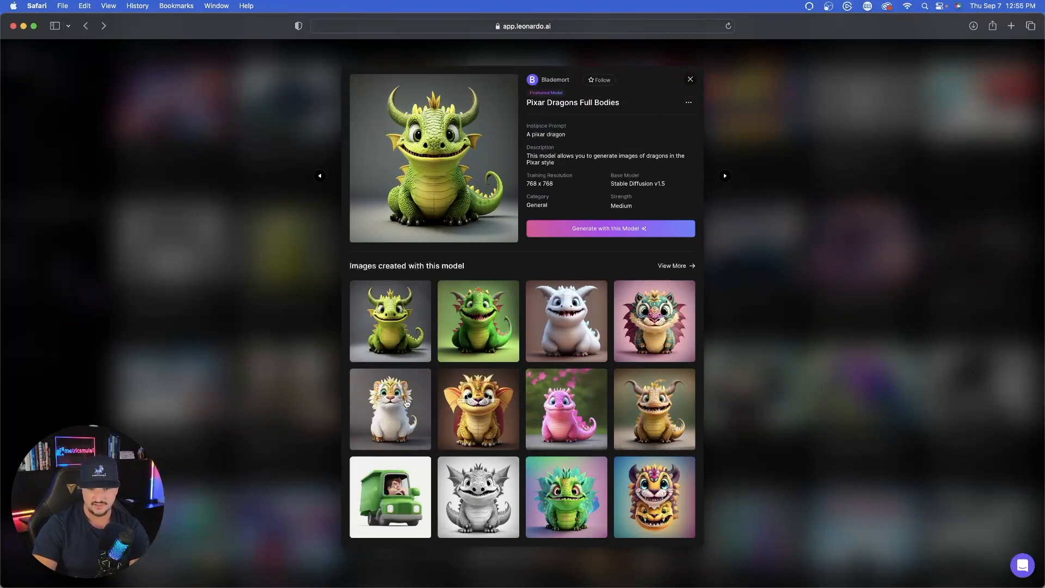
left_click(390, 410)
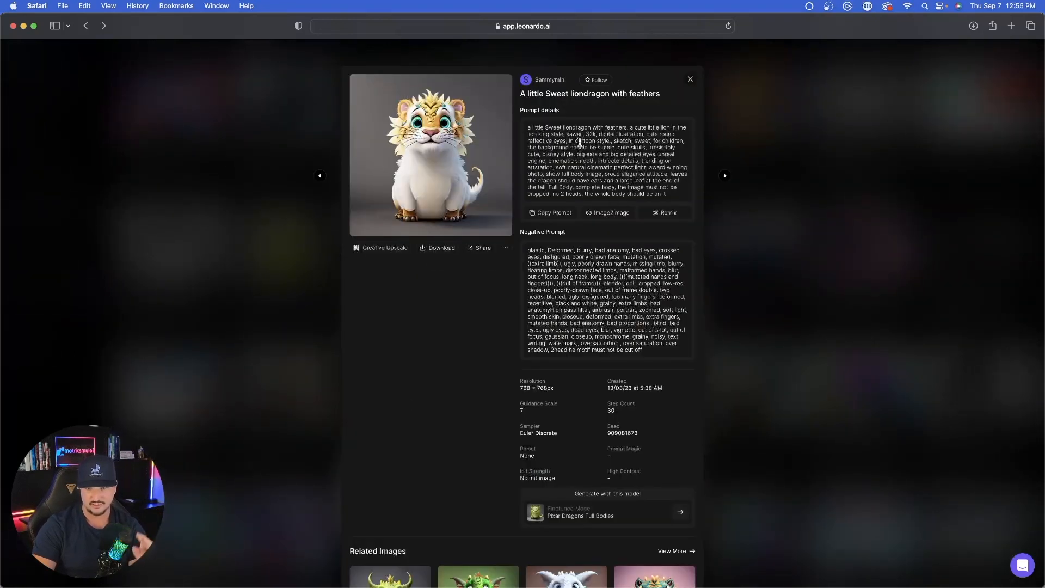
left_click(581, 512)
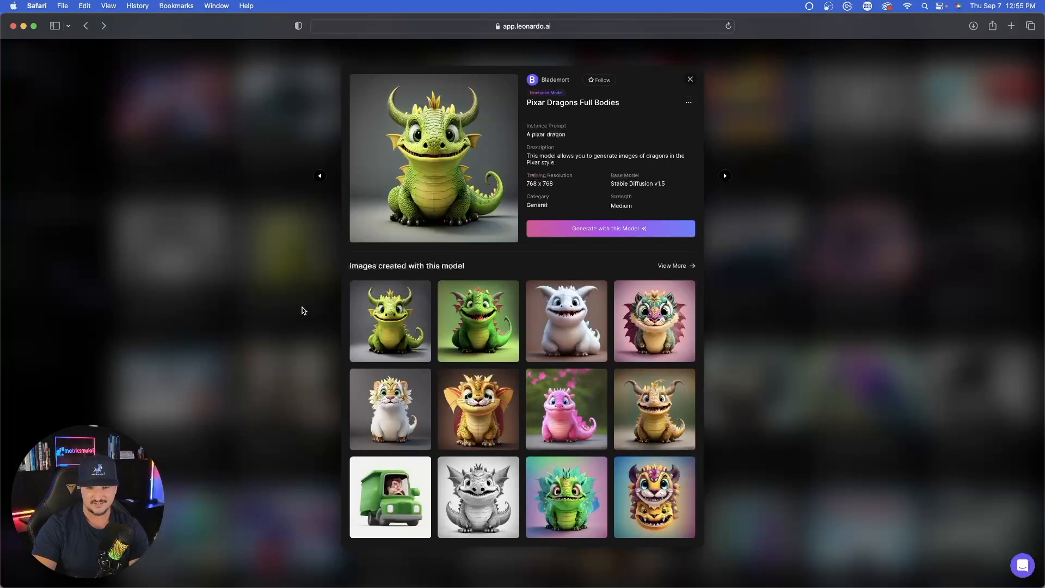
mouse_move(291, 251)
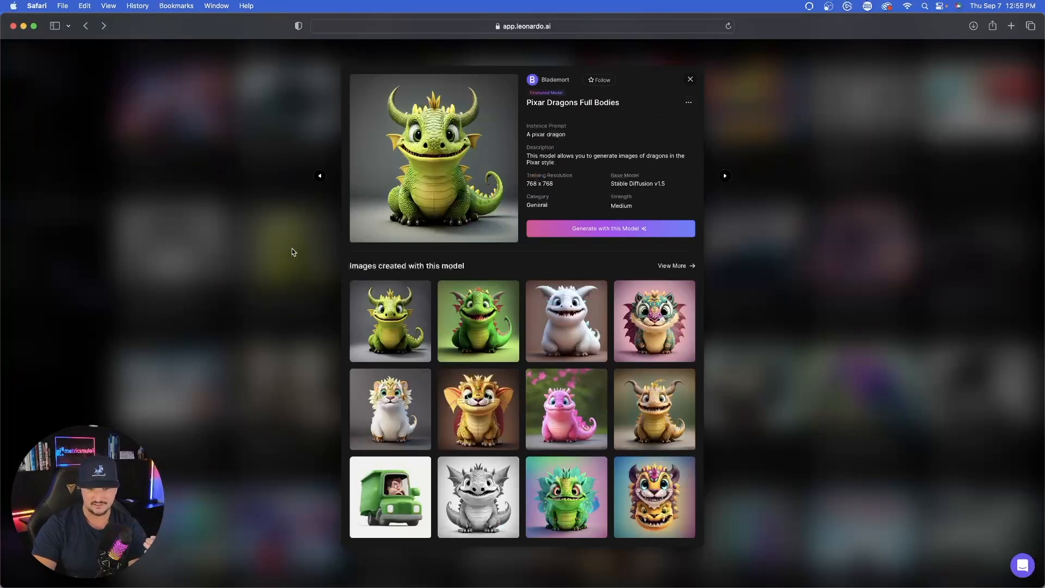
left_click(390, 408)
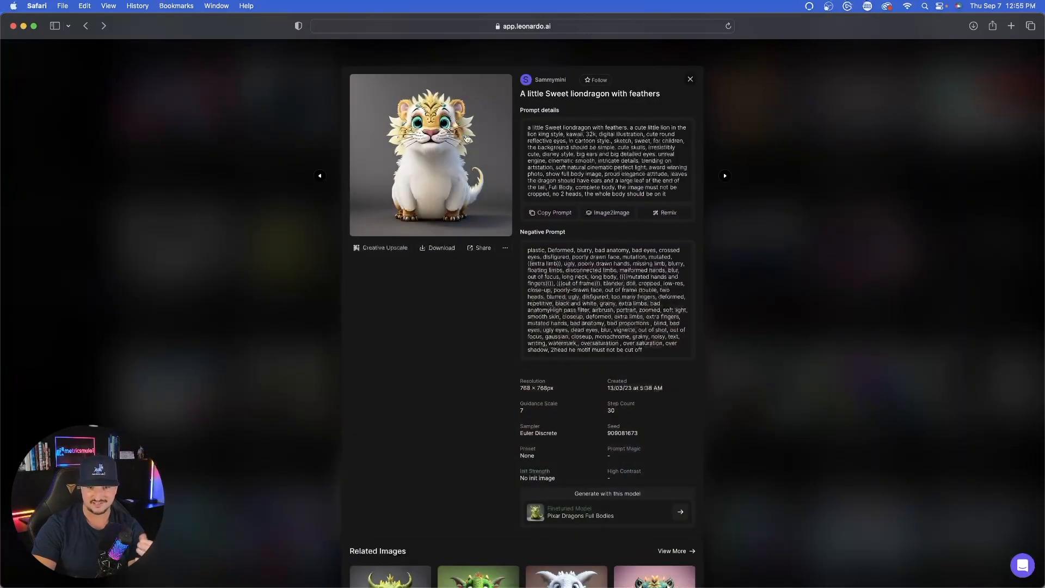
left_click(605, 512)
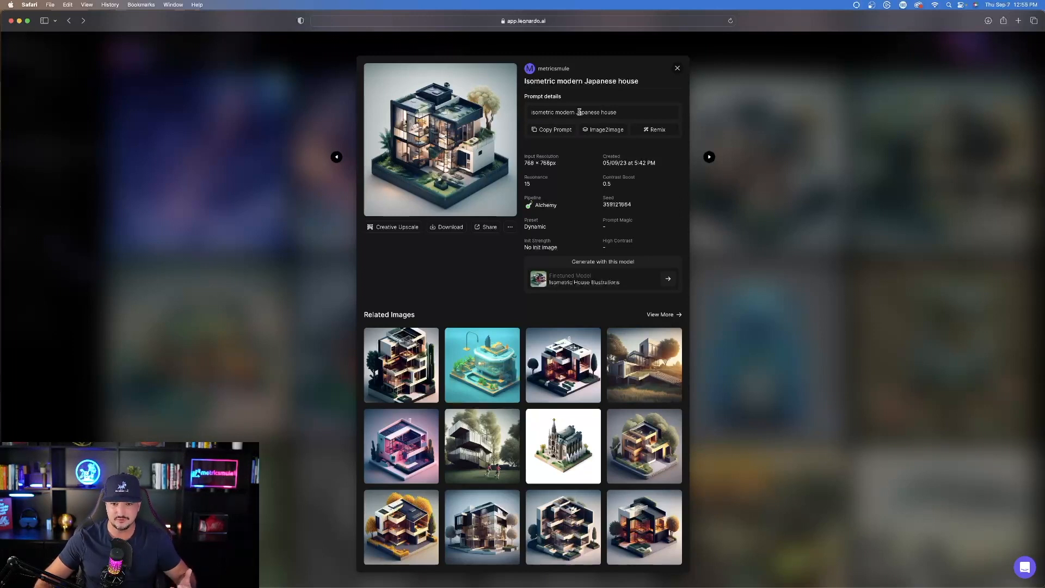
Step: View the Japanese, orange-lit and yellow-green isometric house images full size in turn
left_click(440, 138)
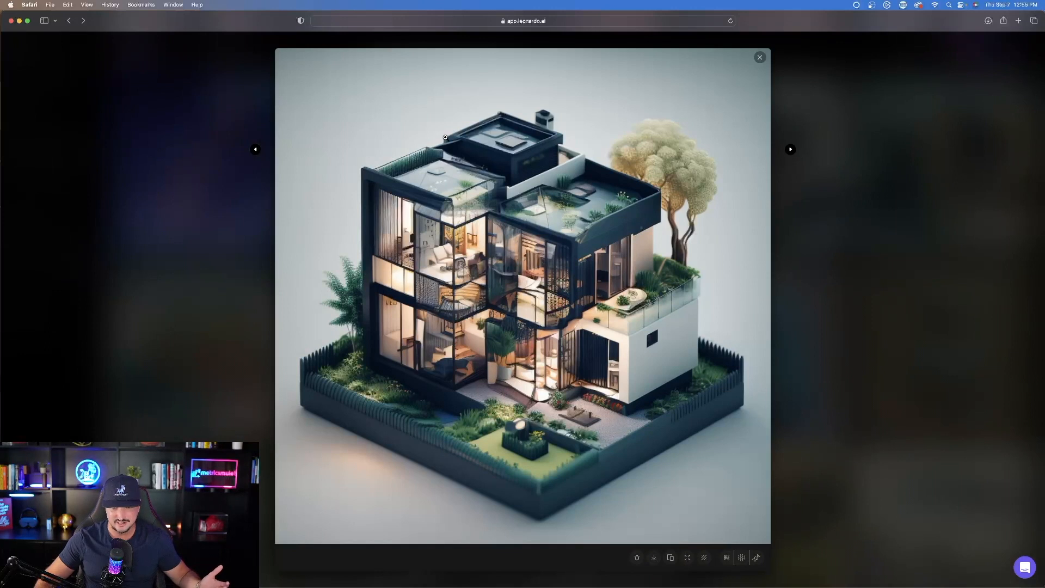
left_click(759, 56)
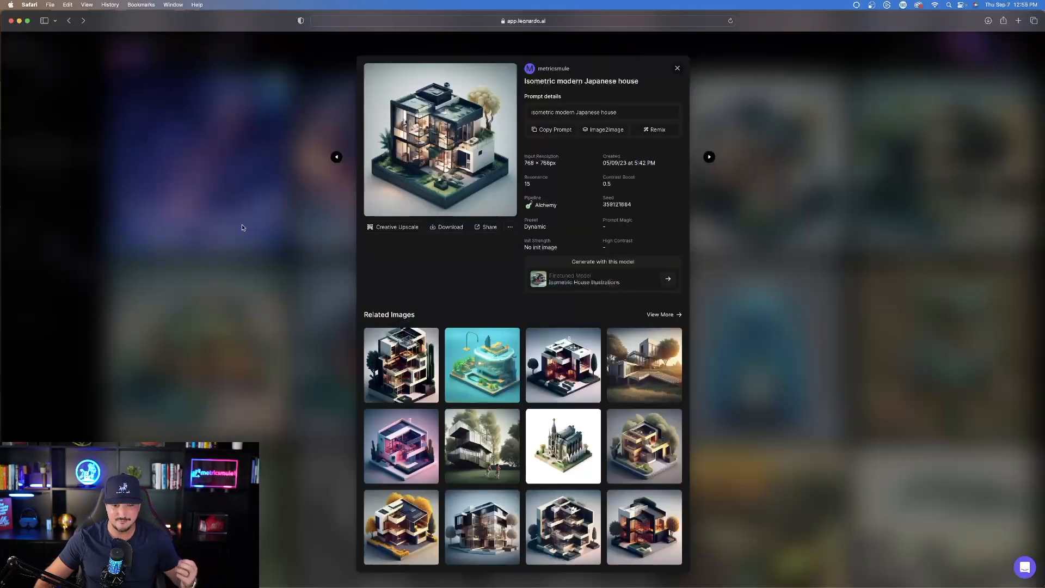
left_click(439, 138)
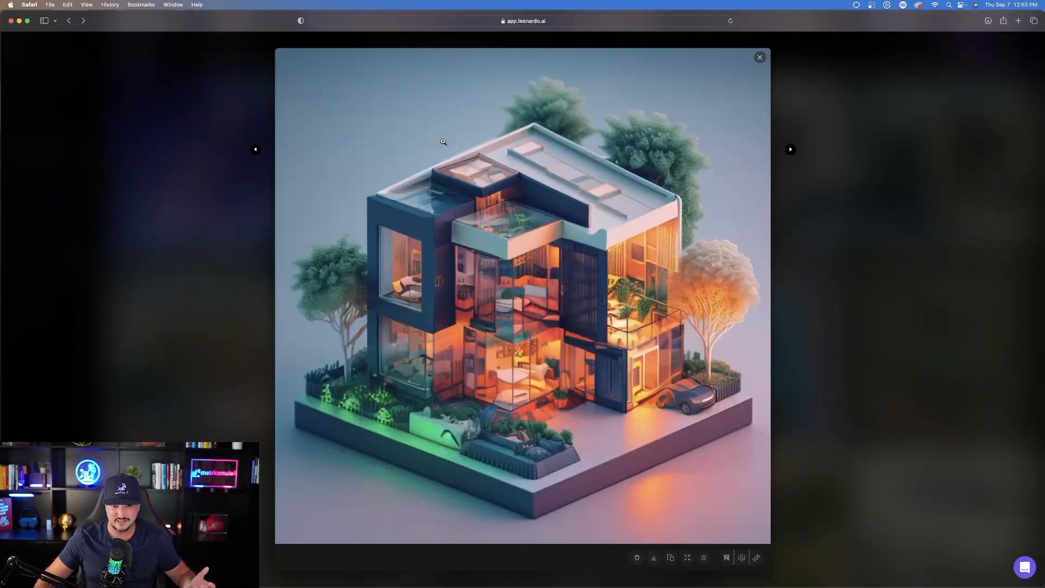
left_click(759, 58)
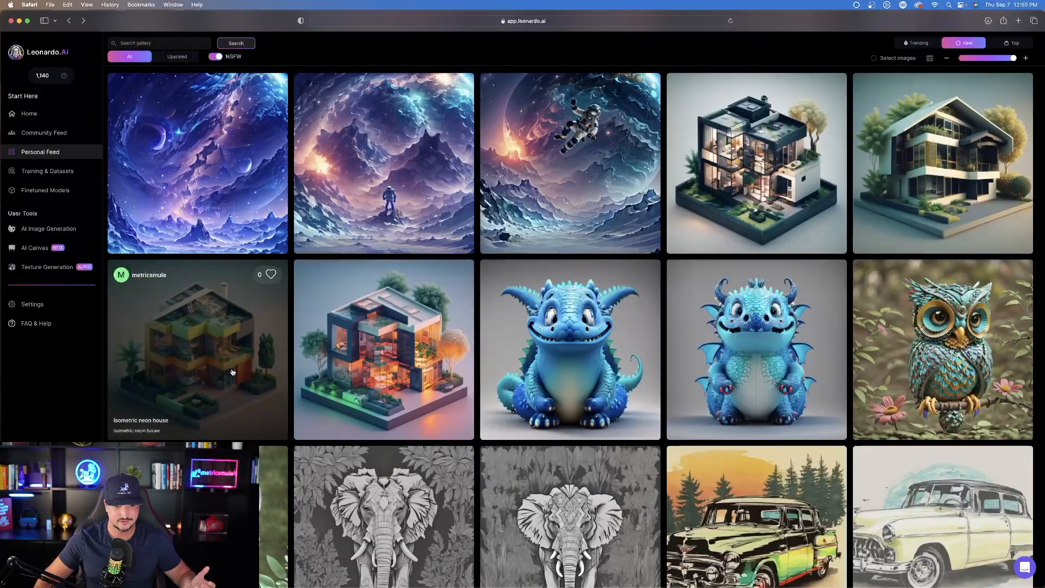
left_click(197, 350)
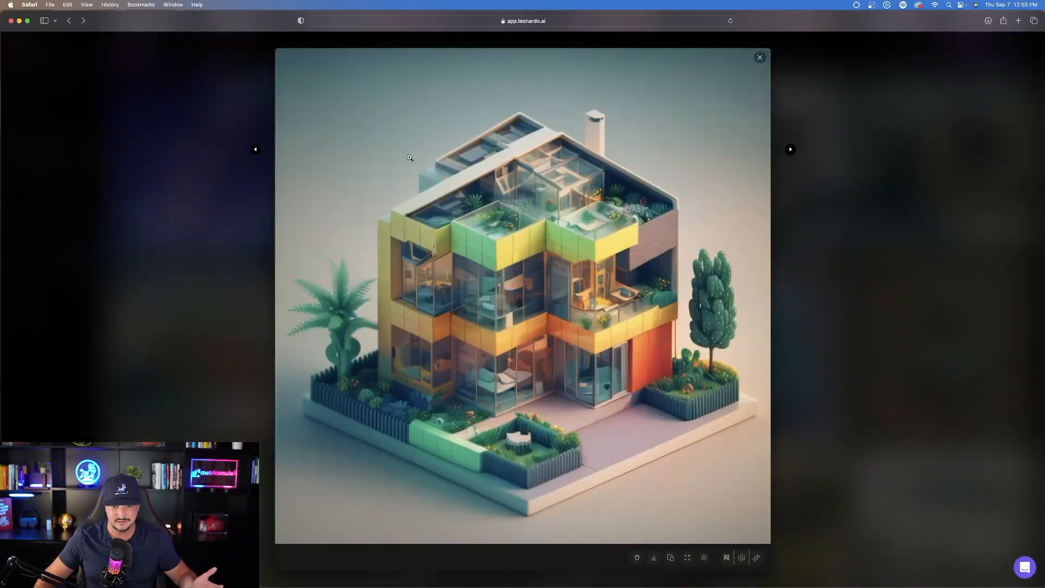
Step: Review the Isometric House Illustrations model details, then return to Favourite Models
left_click(759, 58)
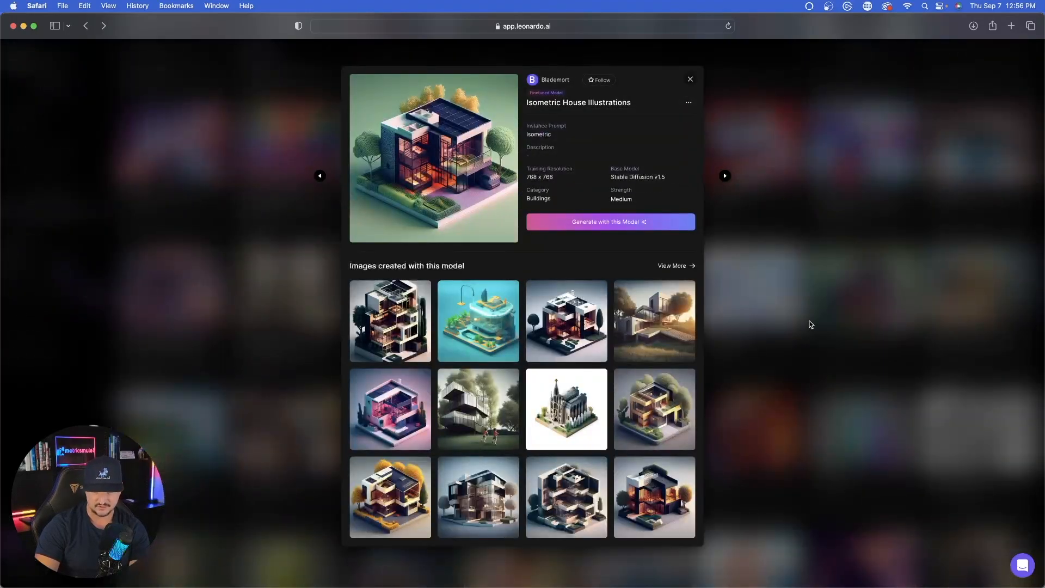
left_click(691, 79)
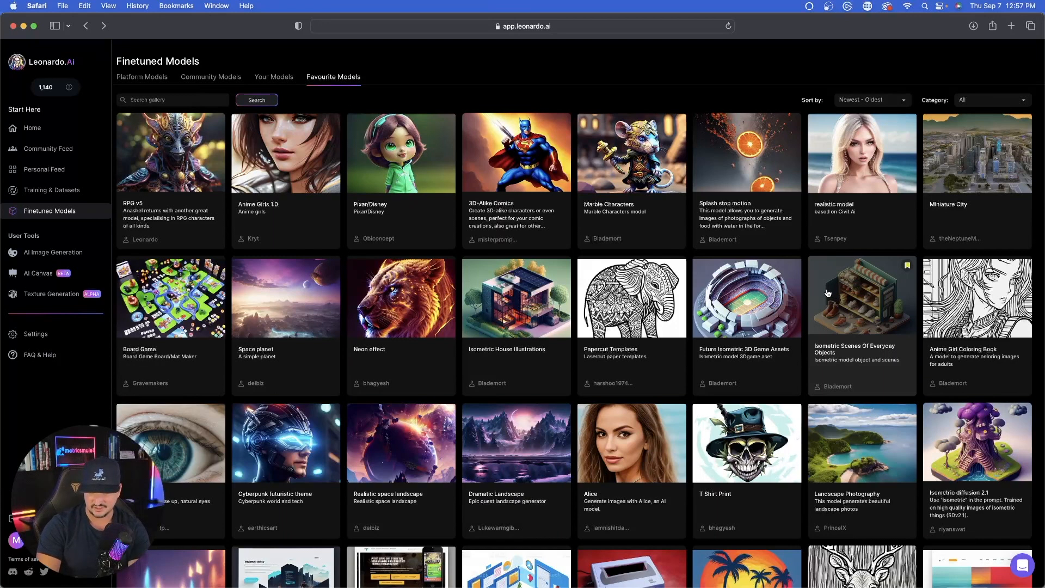
Step: View the Splash stop motion watermelon example and the related oranges-and-strawberries splash full size
left_click(746, 152)
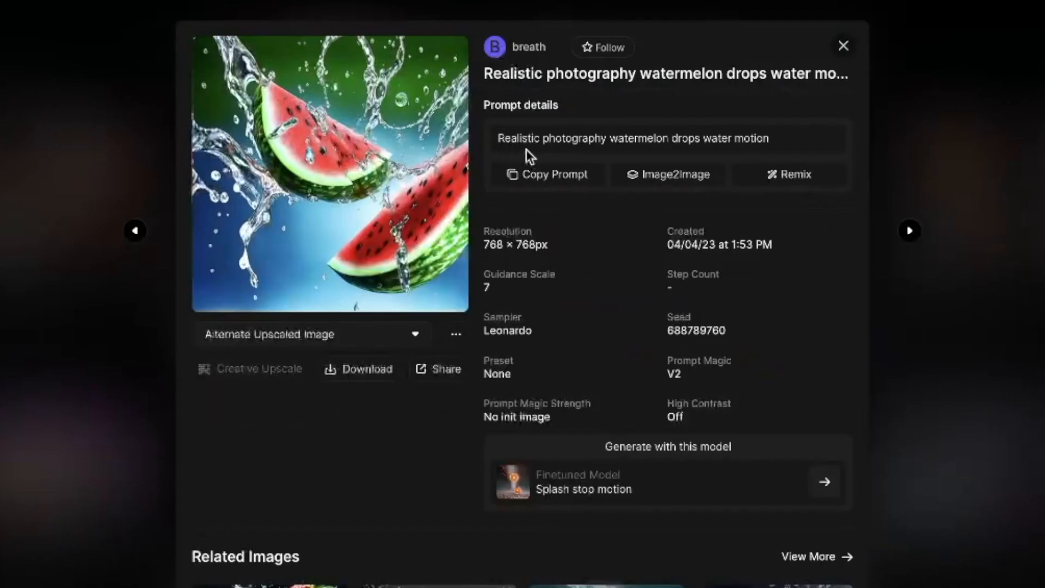
mouse_move(794, 144)
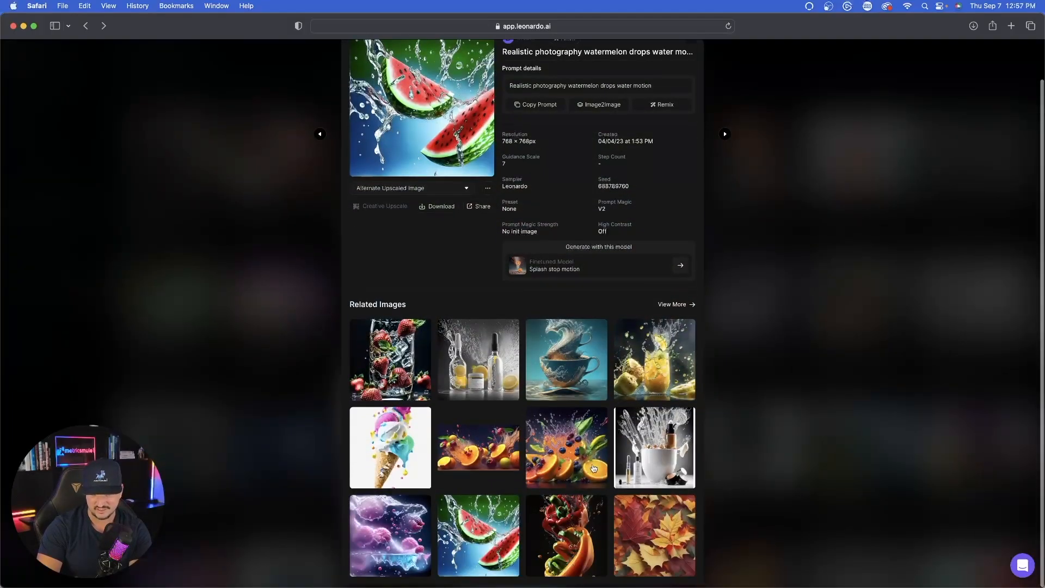
left_click(566, 448)
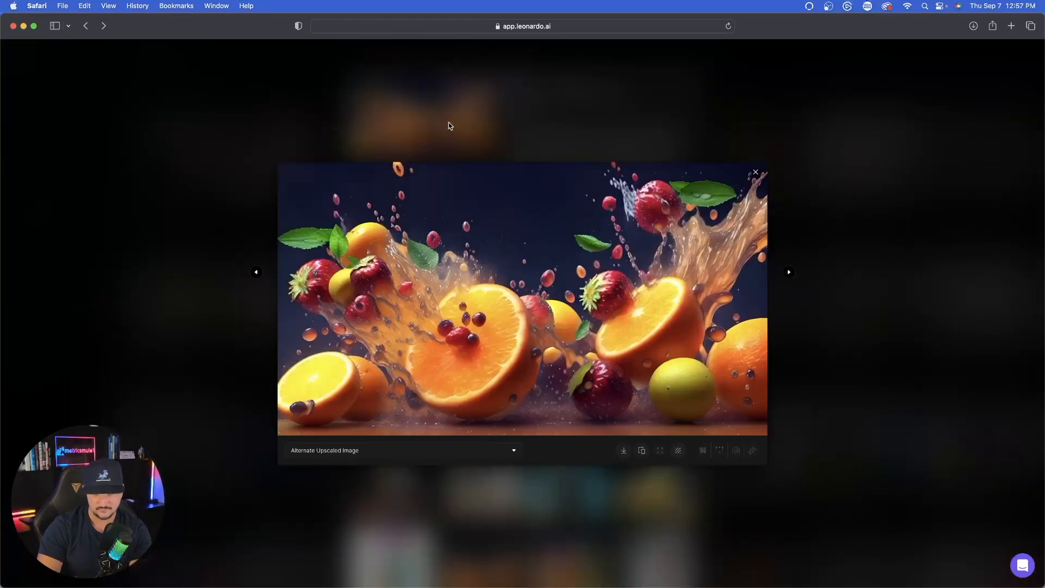
left_click(755, 172)
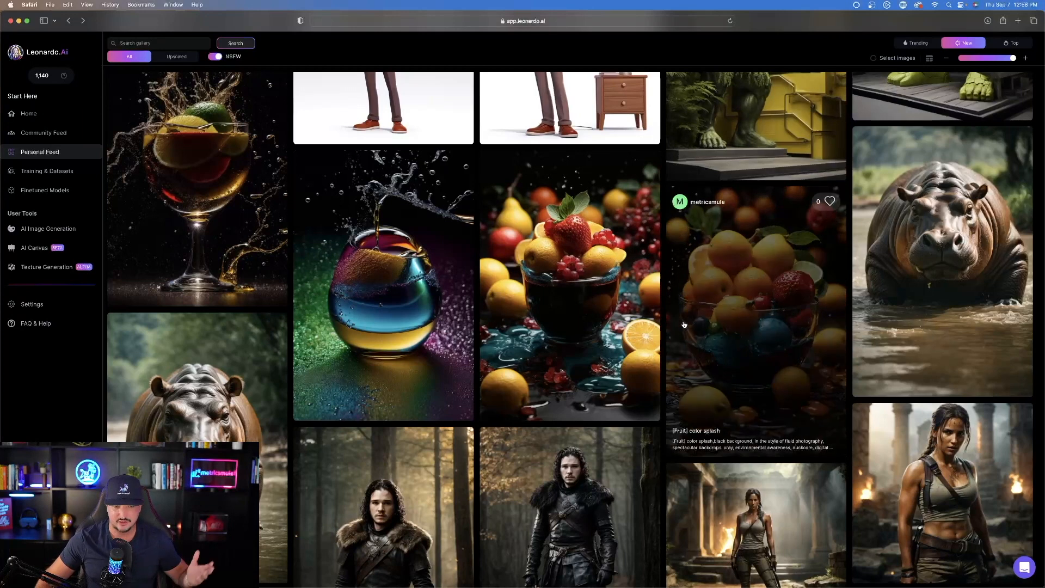
Step: Enlarge the [Fruit] color splash bowl image from the Personal Feed, then return to Favourite Models
scroll("up", 3)
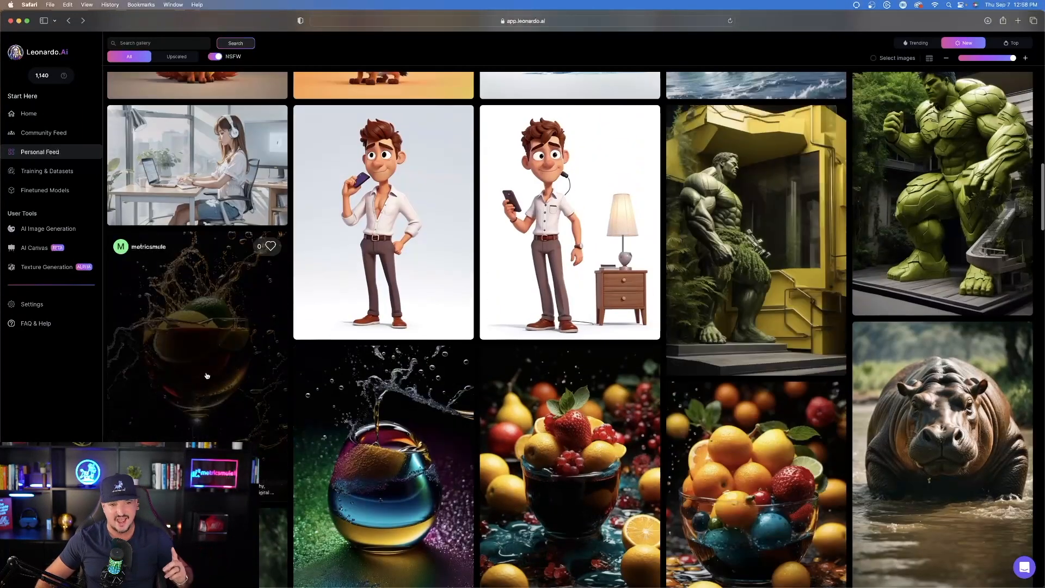
scroll("down", 3)
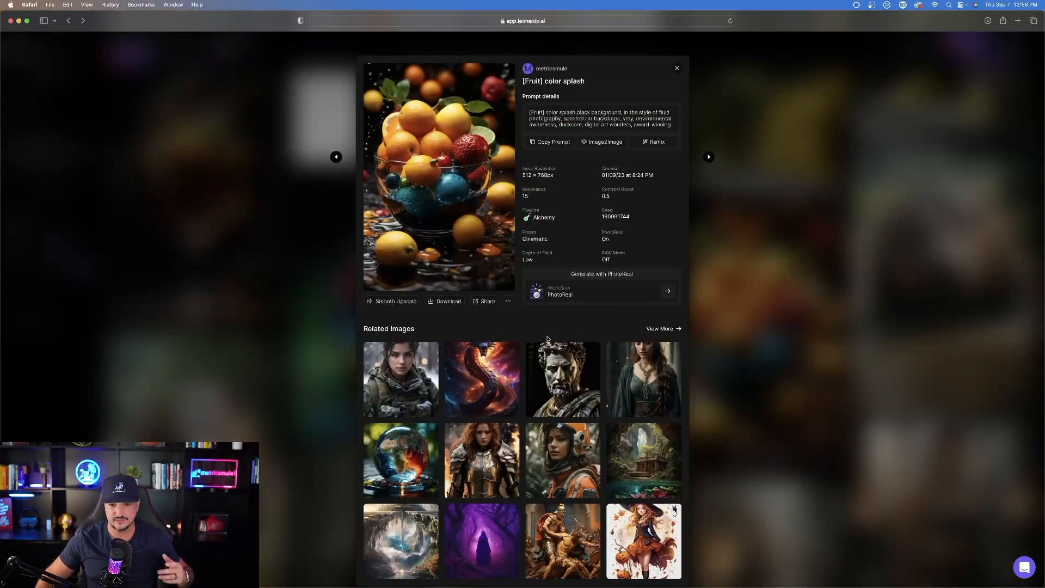
mouse_move(464, 194)
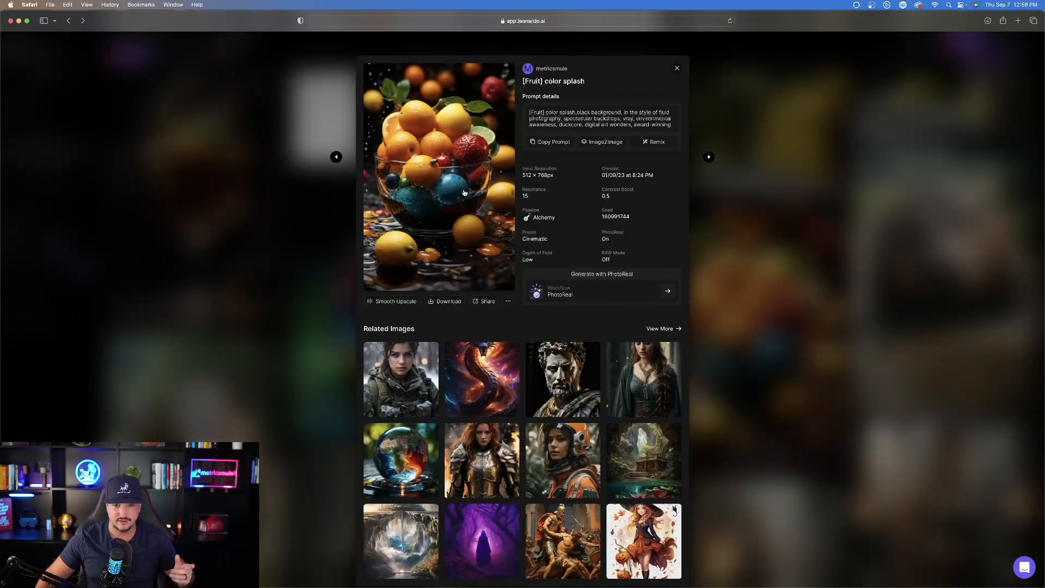
left_click(438, 178)
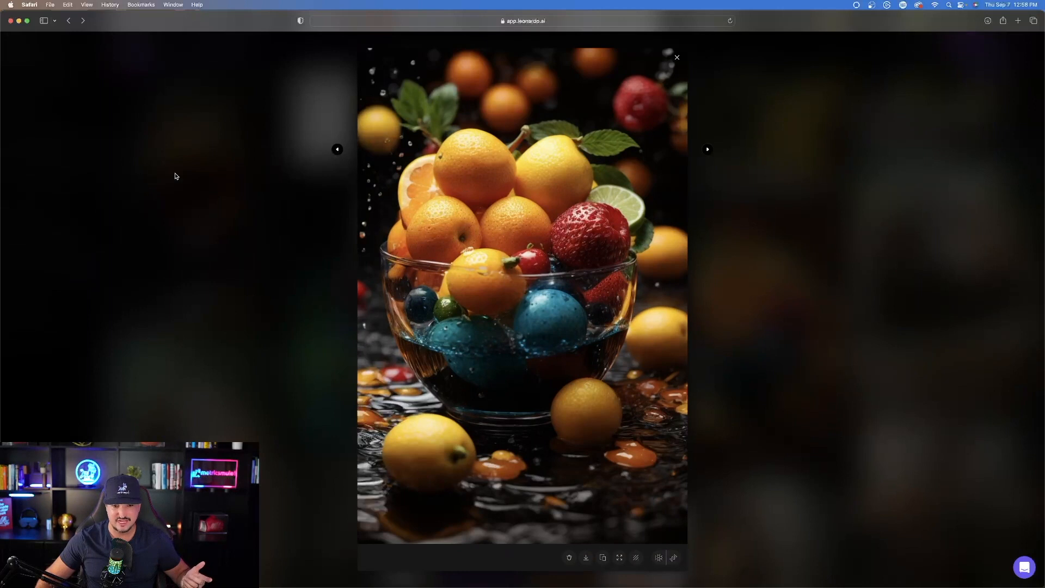
left_click(676, 58)
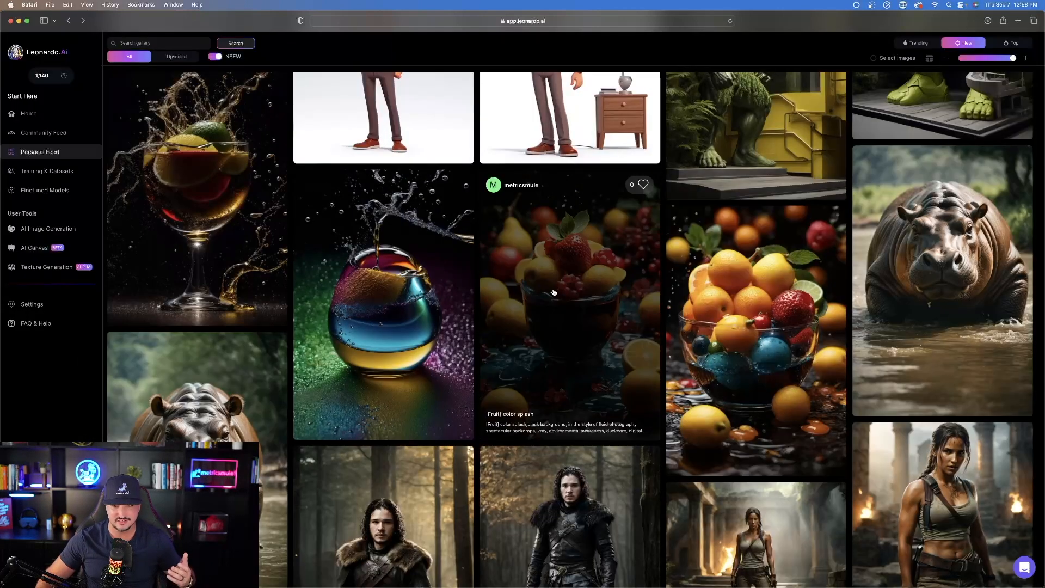
left_click(46, 190)
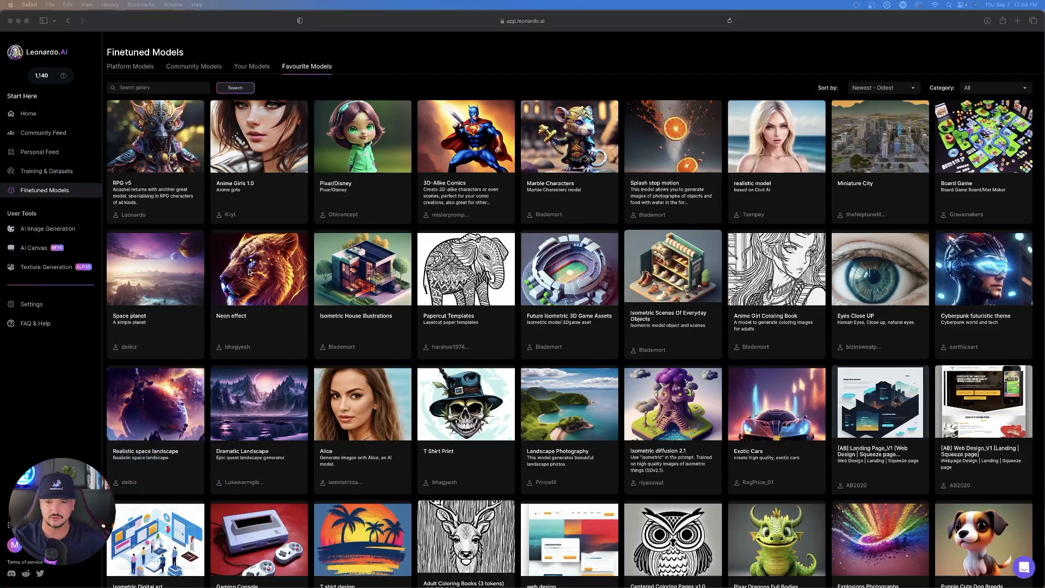
mouse_move(406, 327)
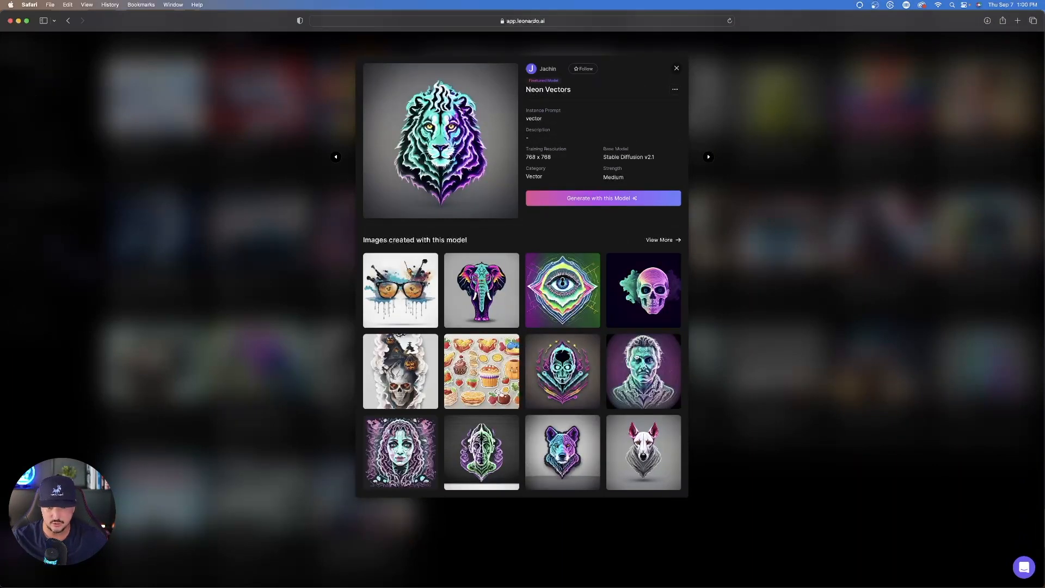
mouse_move(537, 100)
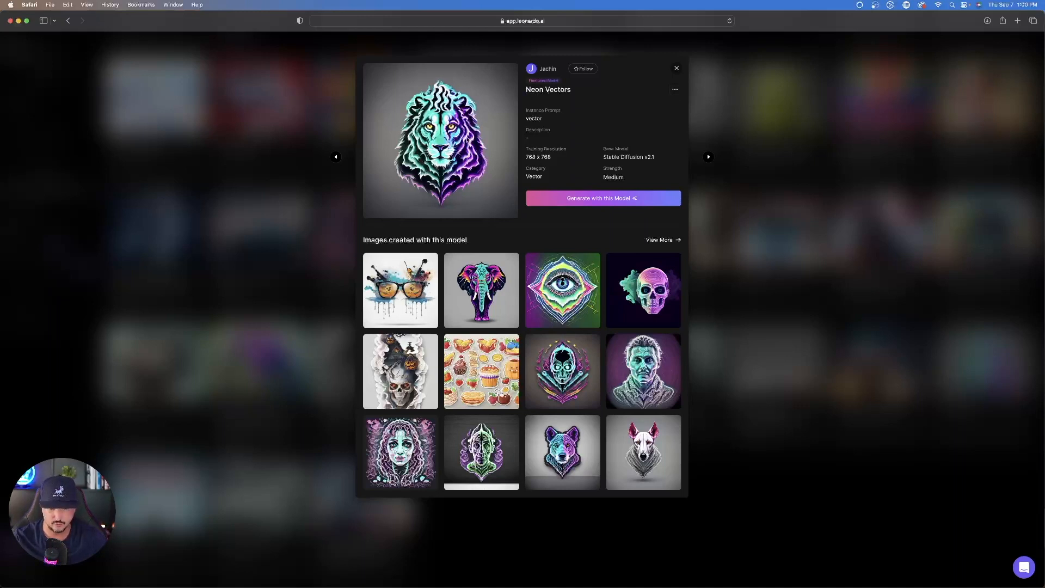
left_click(480, 290)
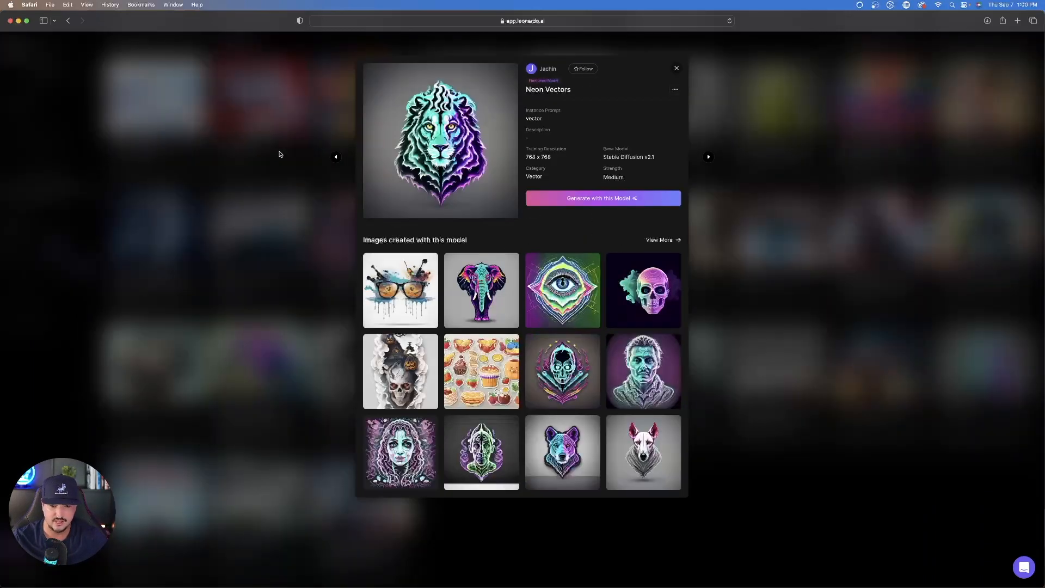
left_click(676, 68)
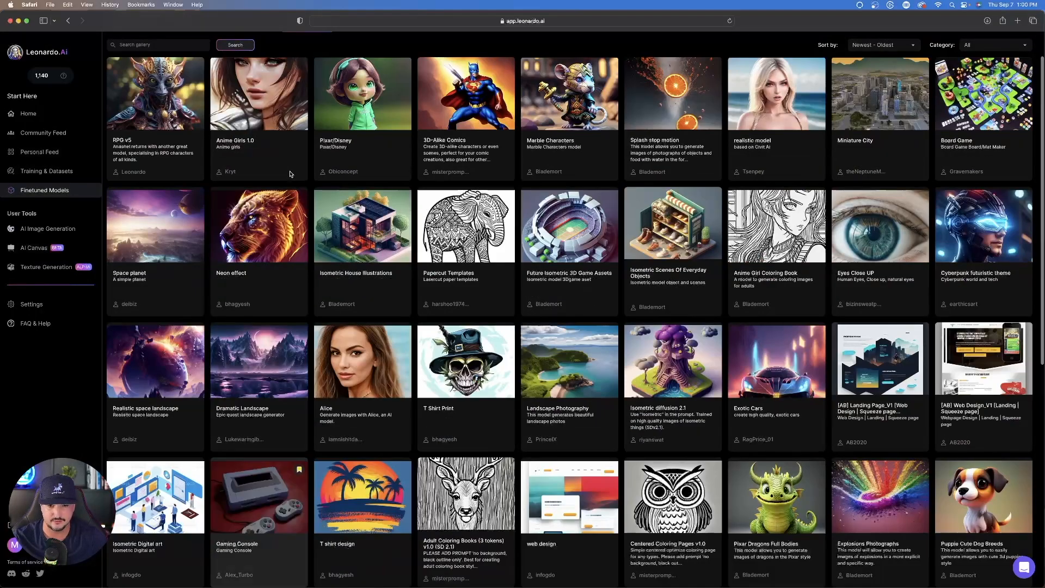